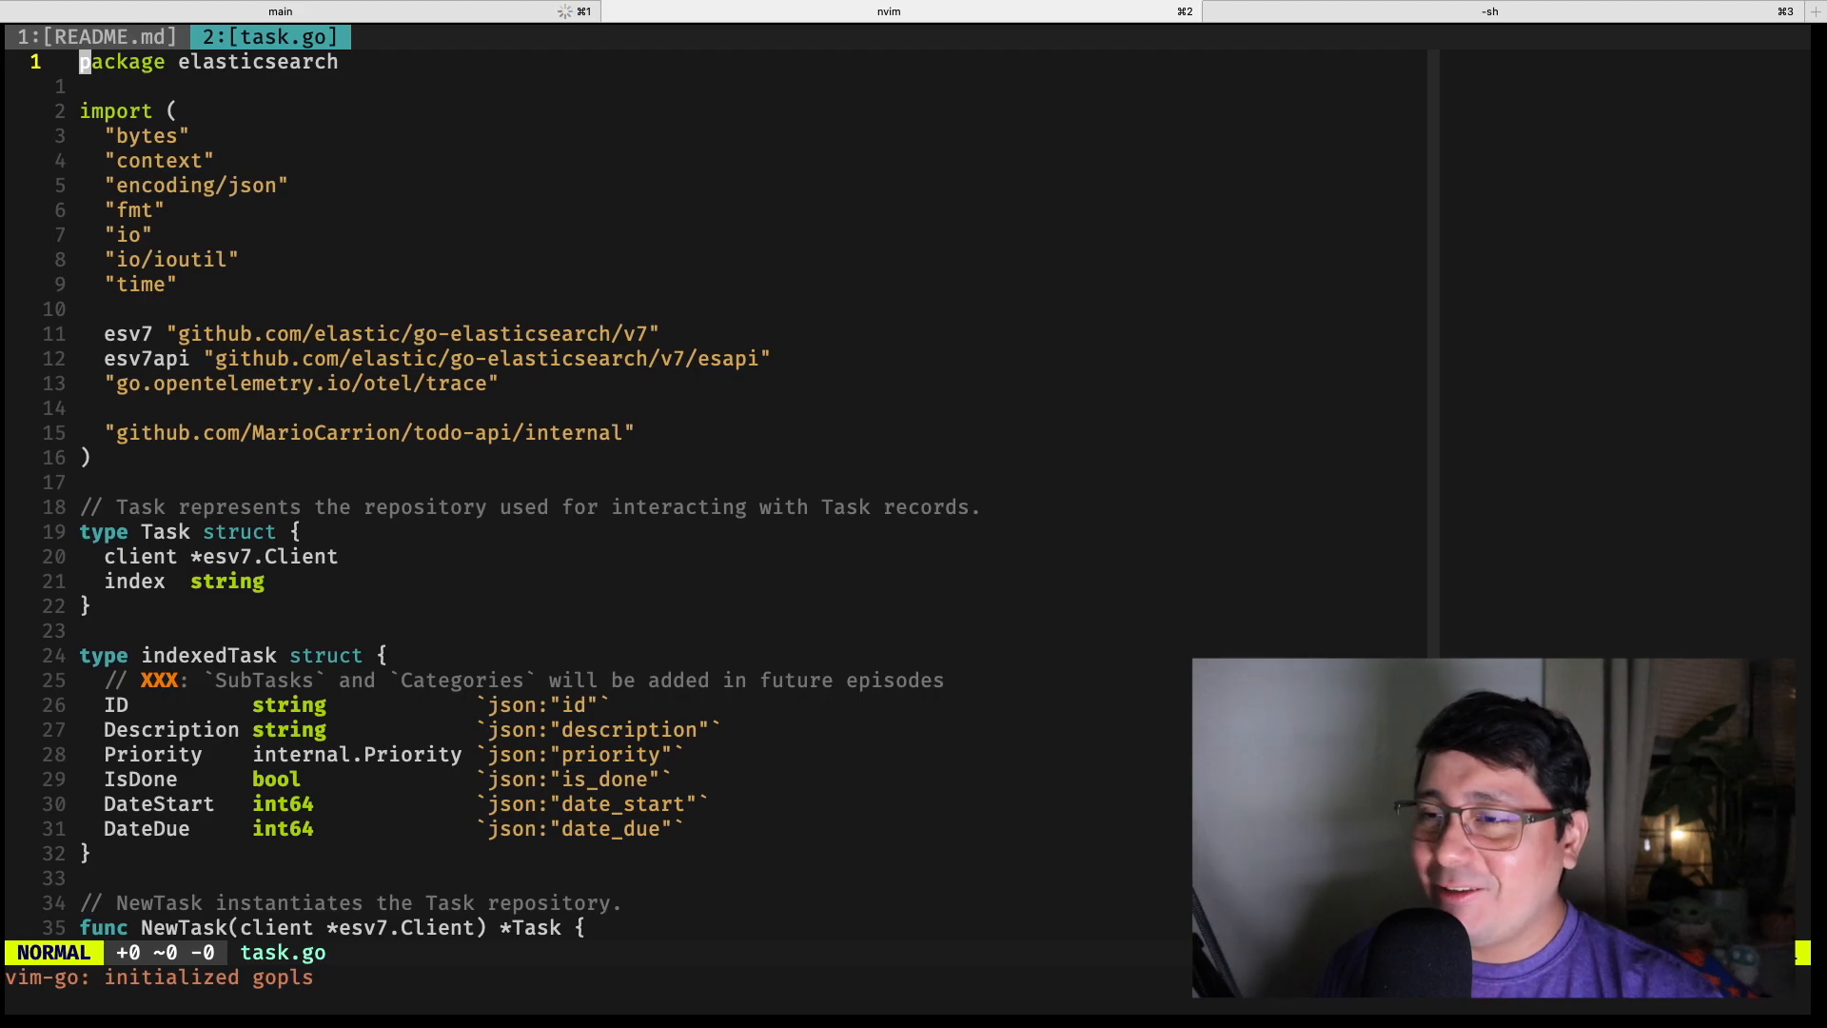
- Review the Index, Delete and Search functions in internal/elasticsearch/task.go
scroll("down", 3)
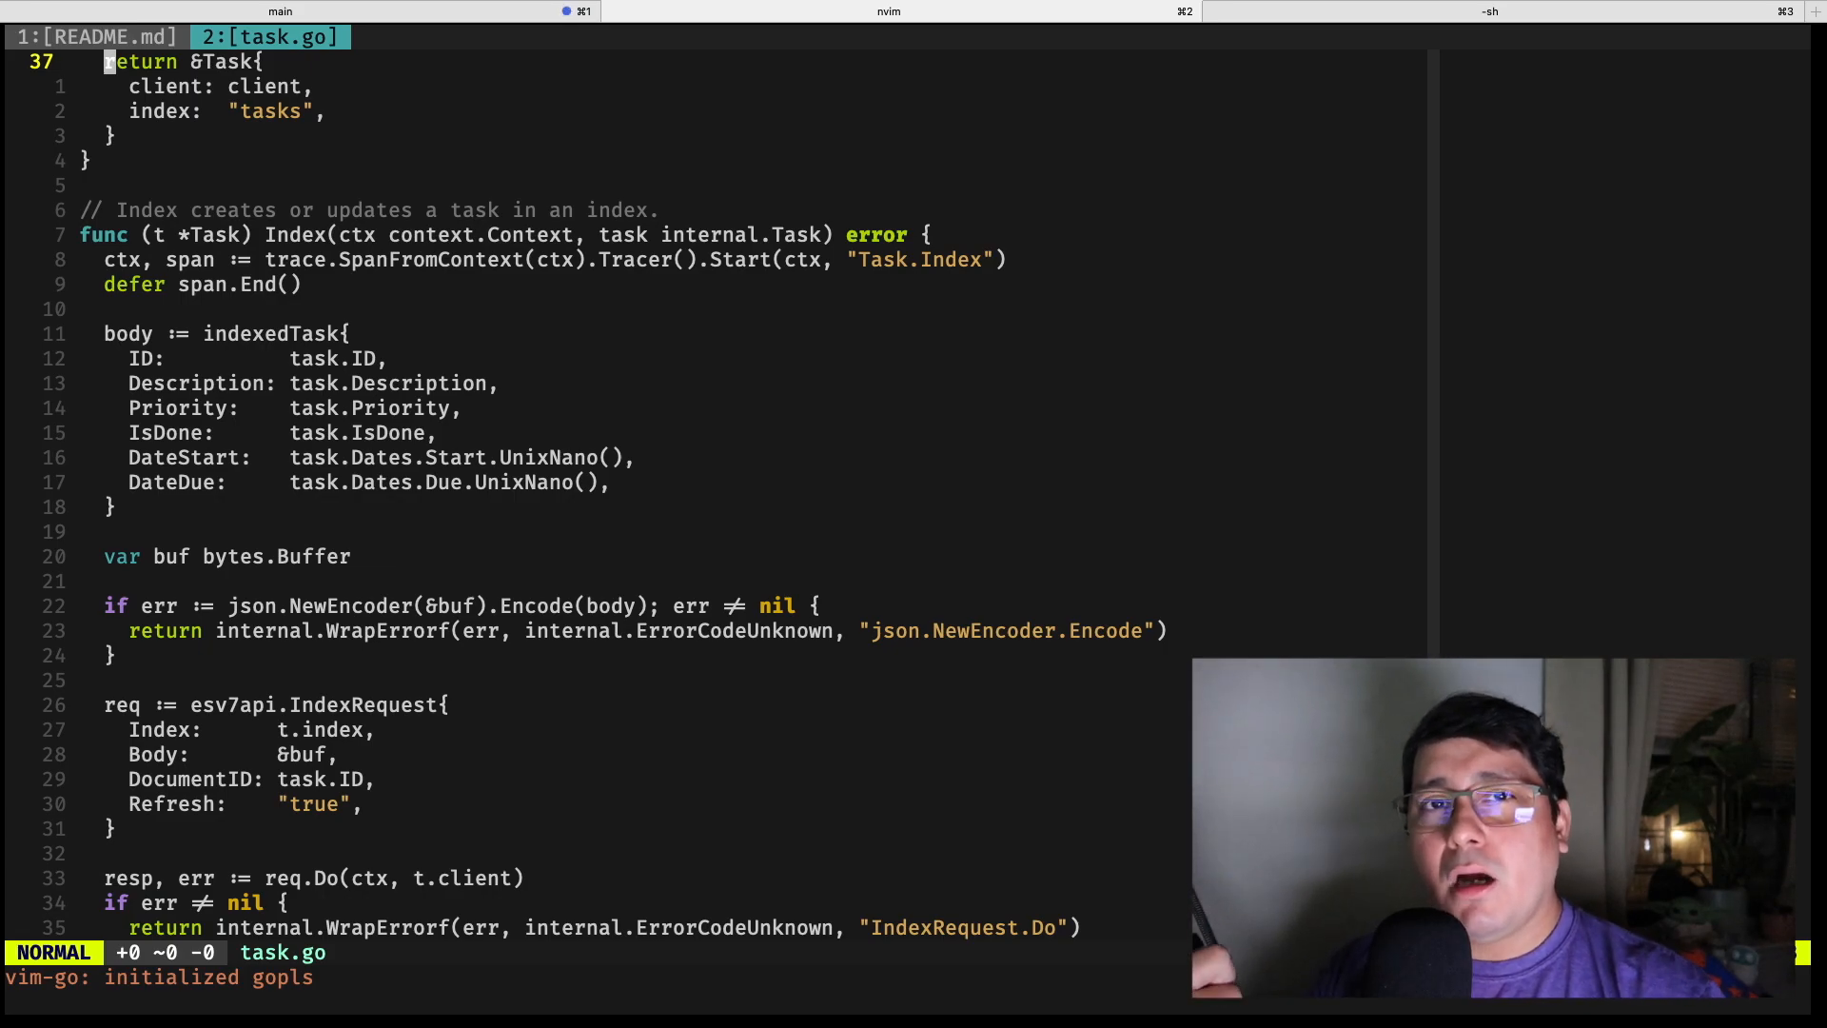
scroll("down", 3)
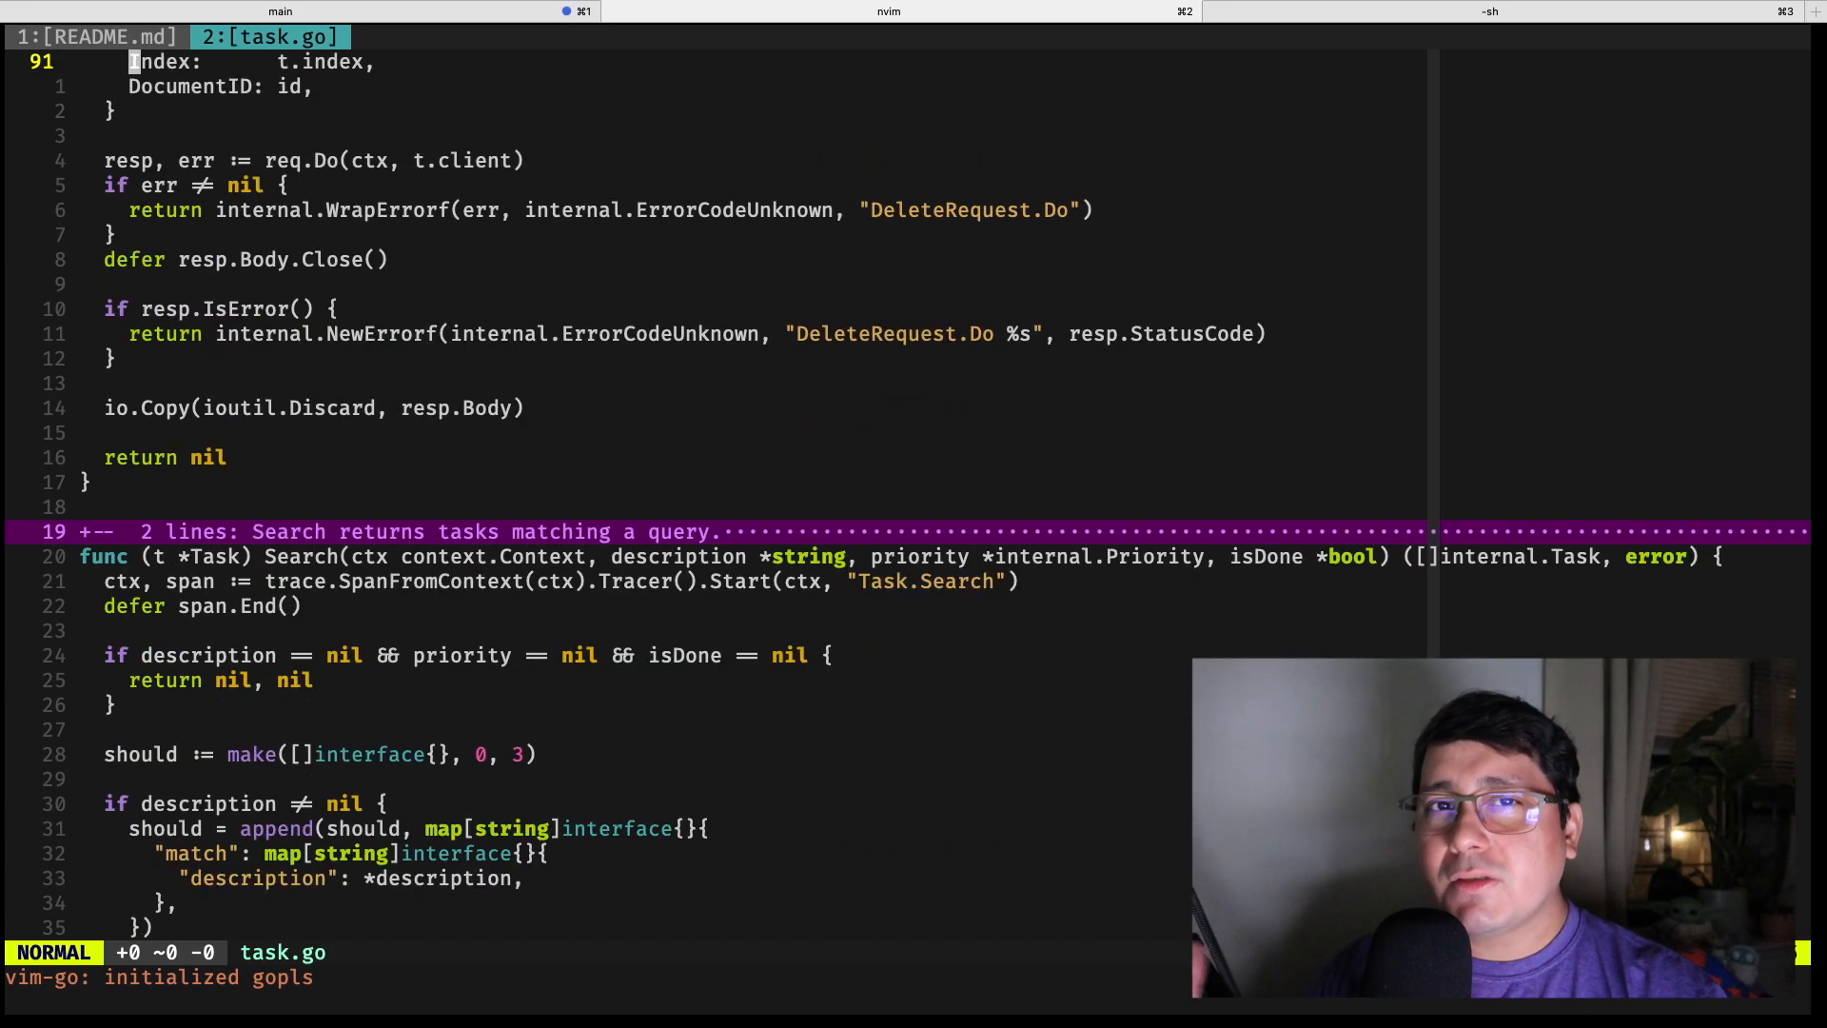
scroll("down", 3)
type(":1")
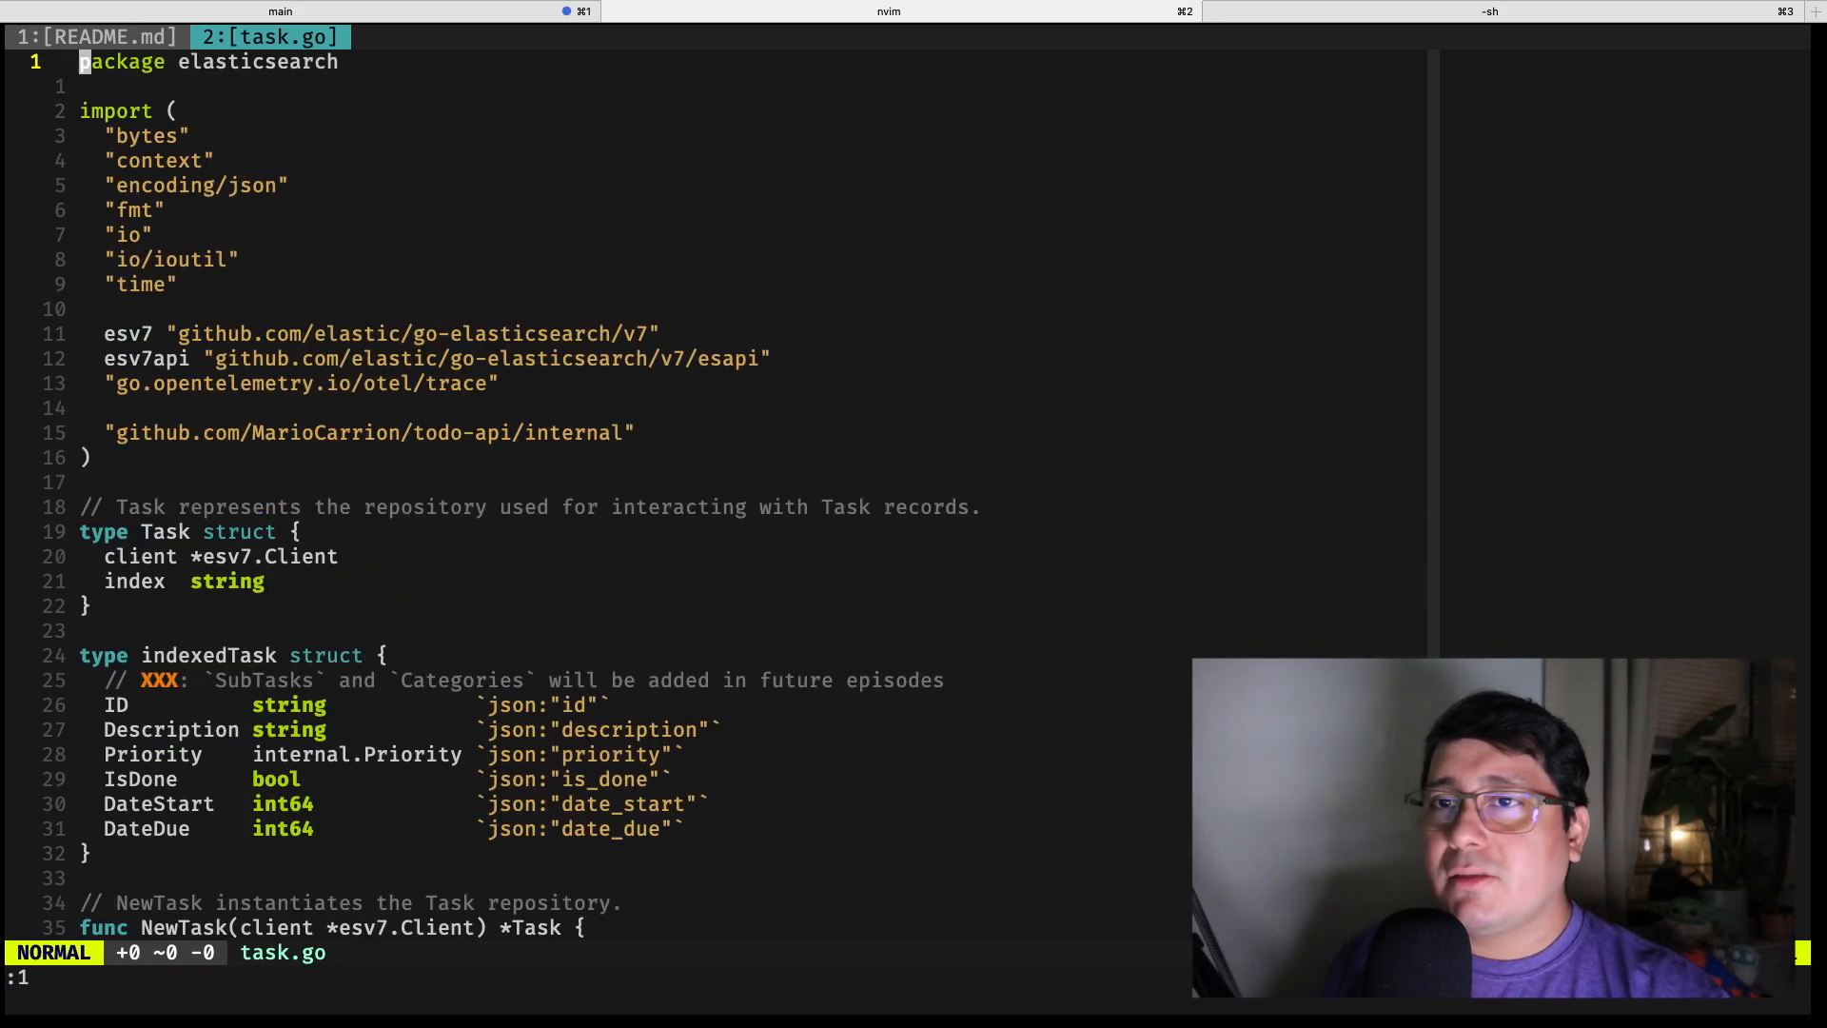
scroll("down", 3)
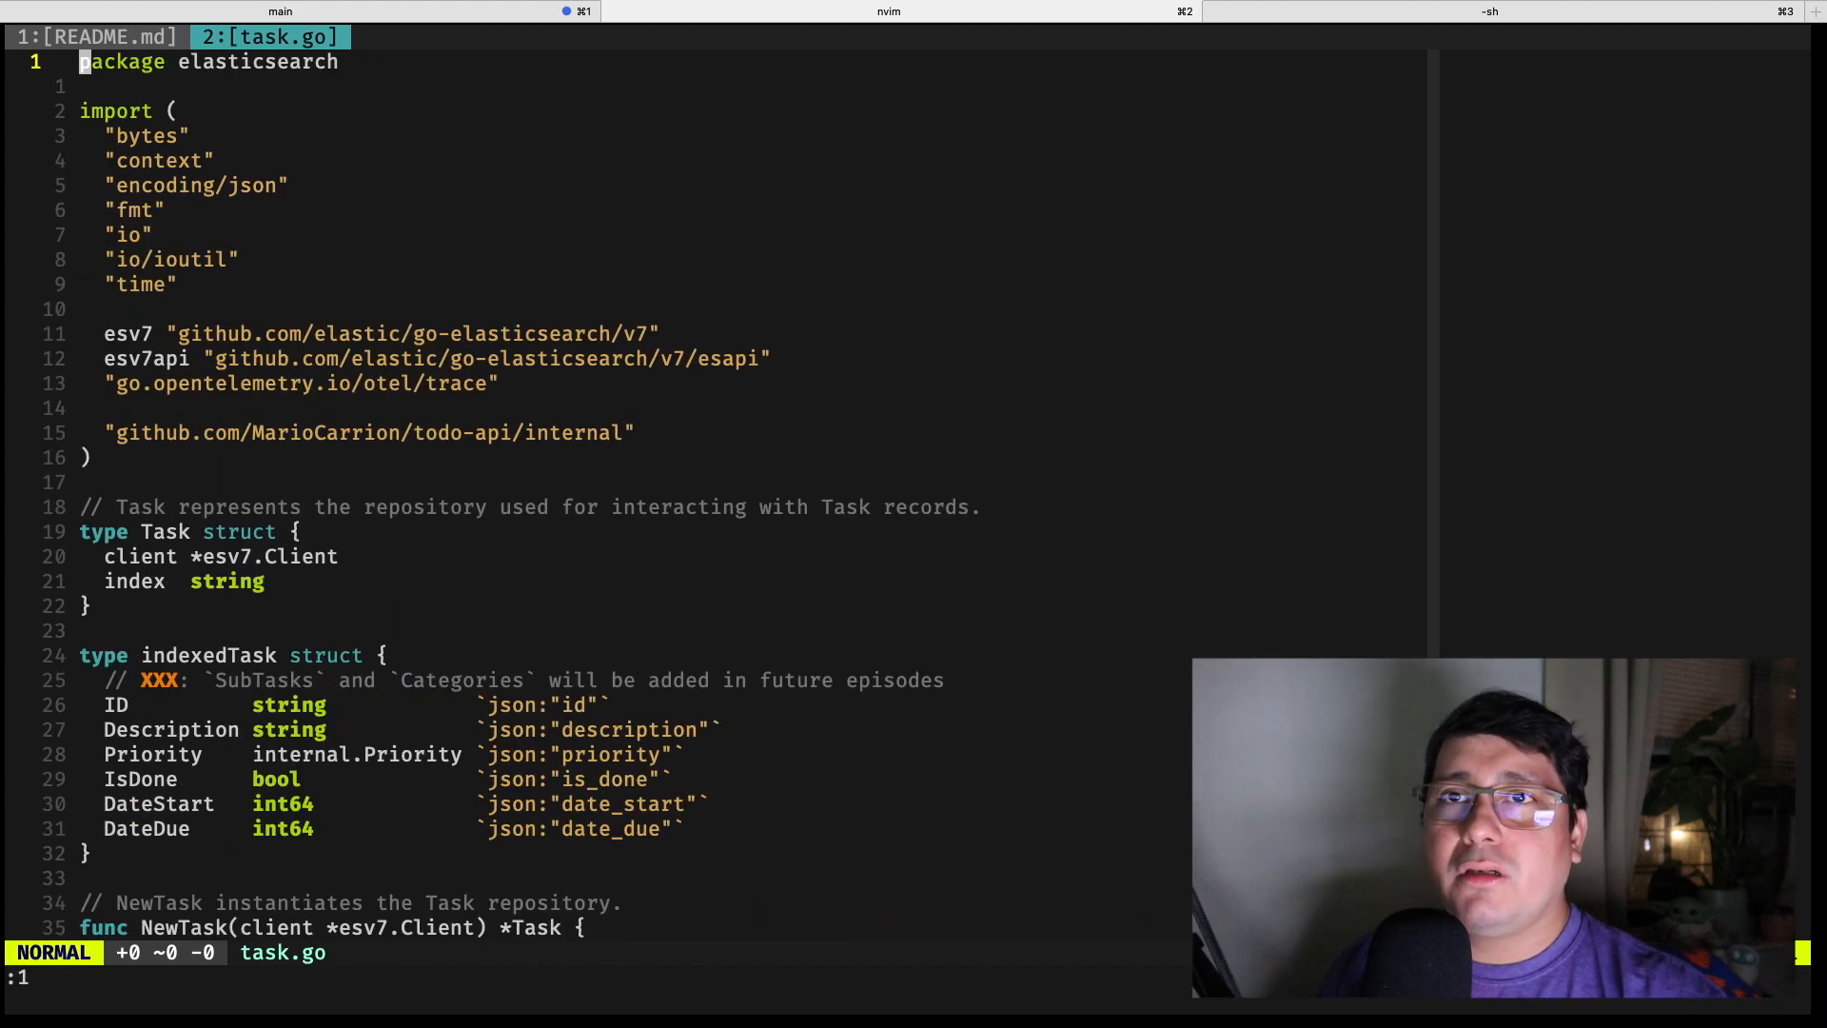
scroll("down", 3)
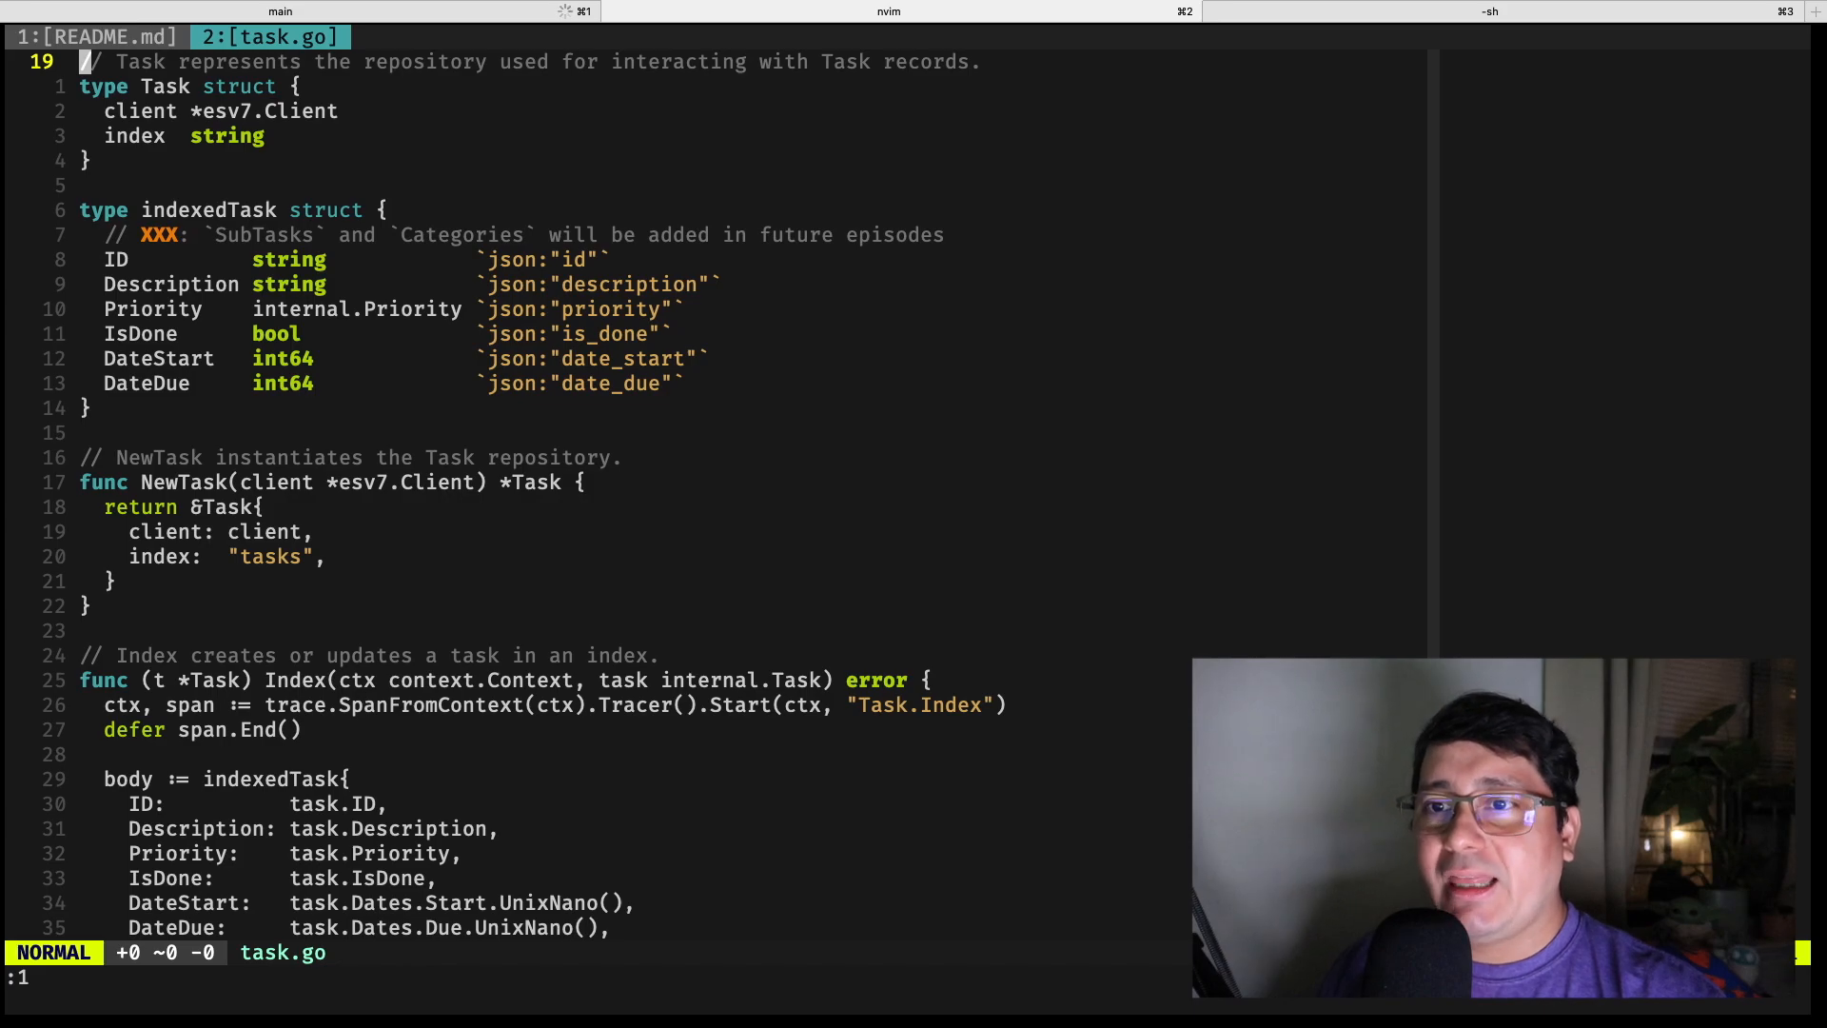
scroll("down", 3)
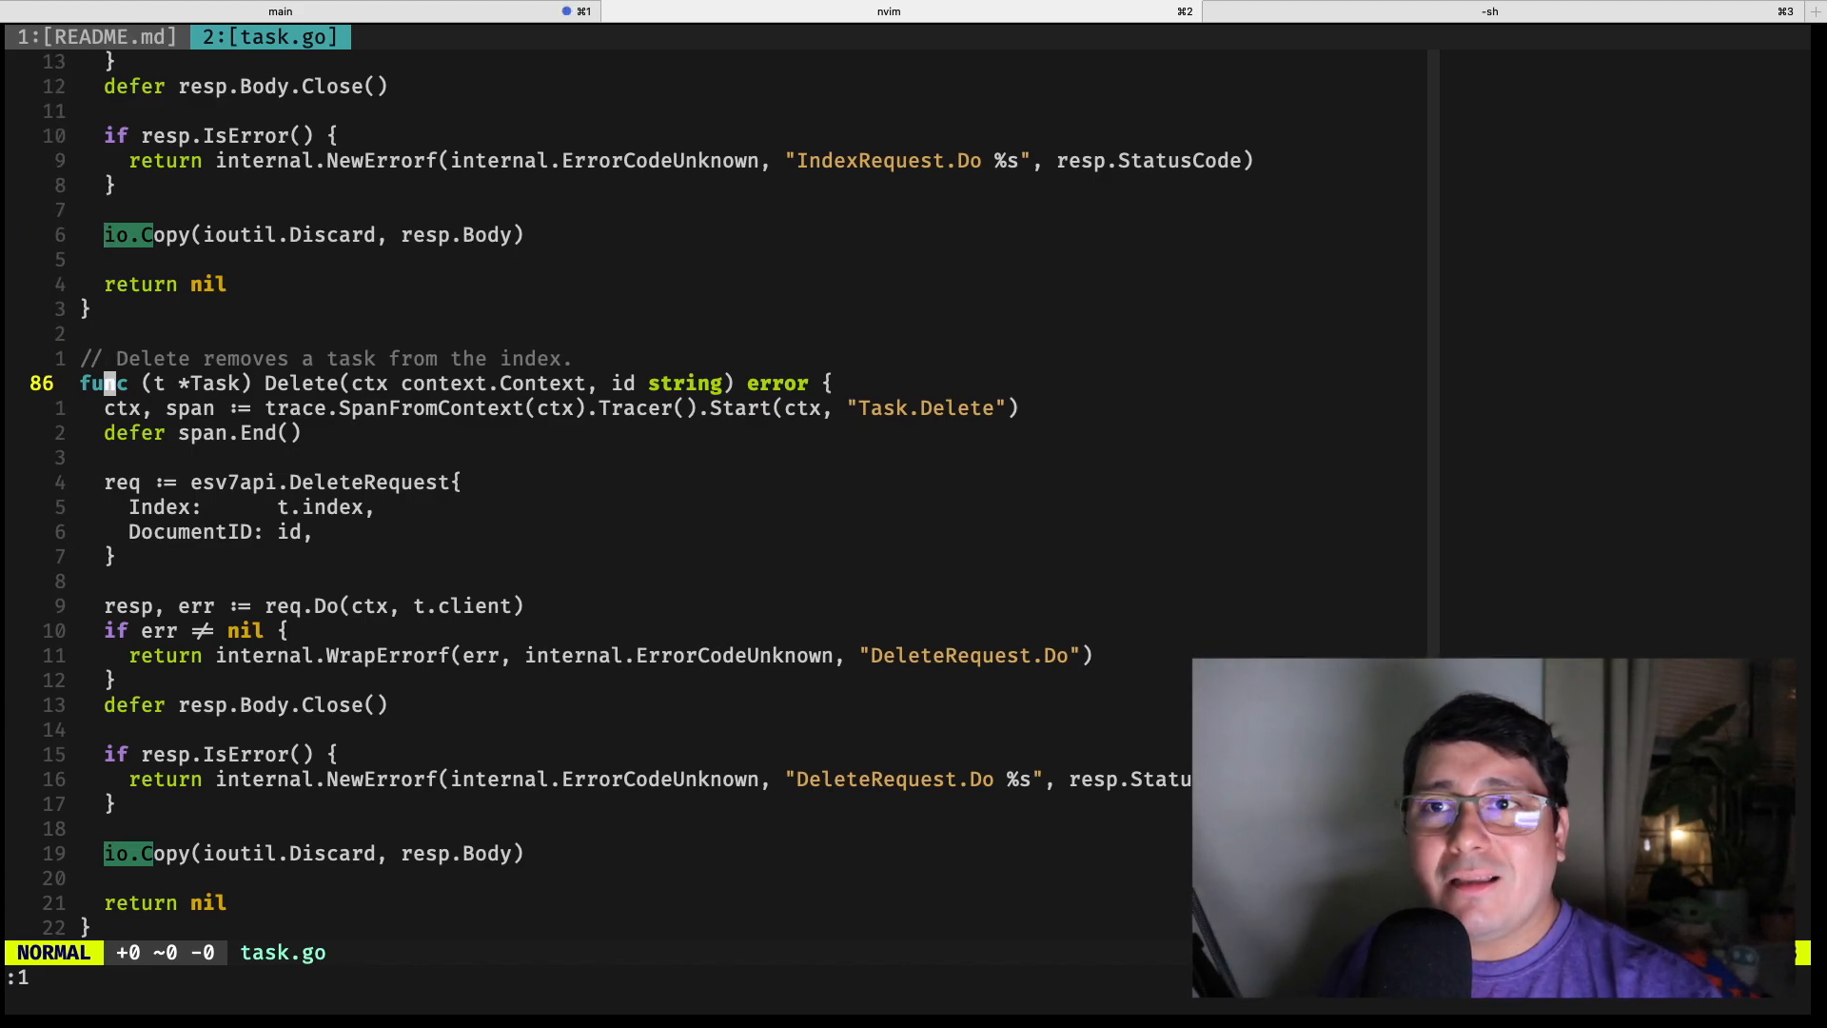
scroll("down", 3)
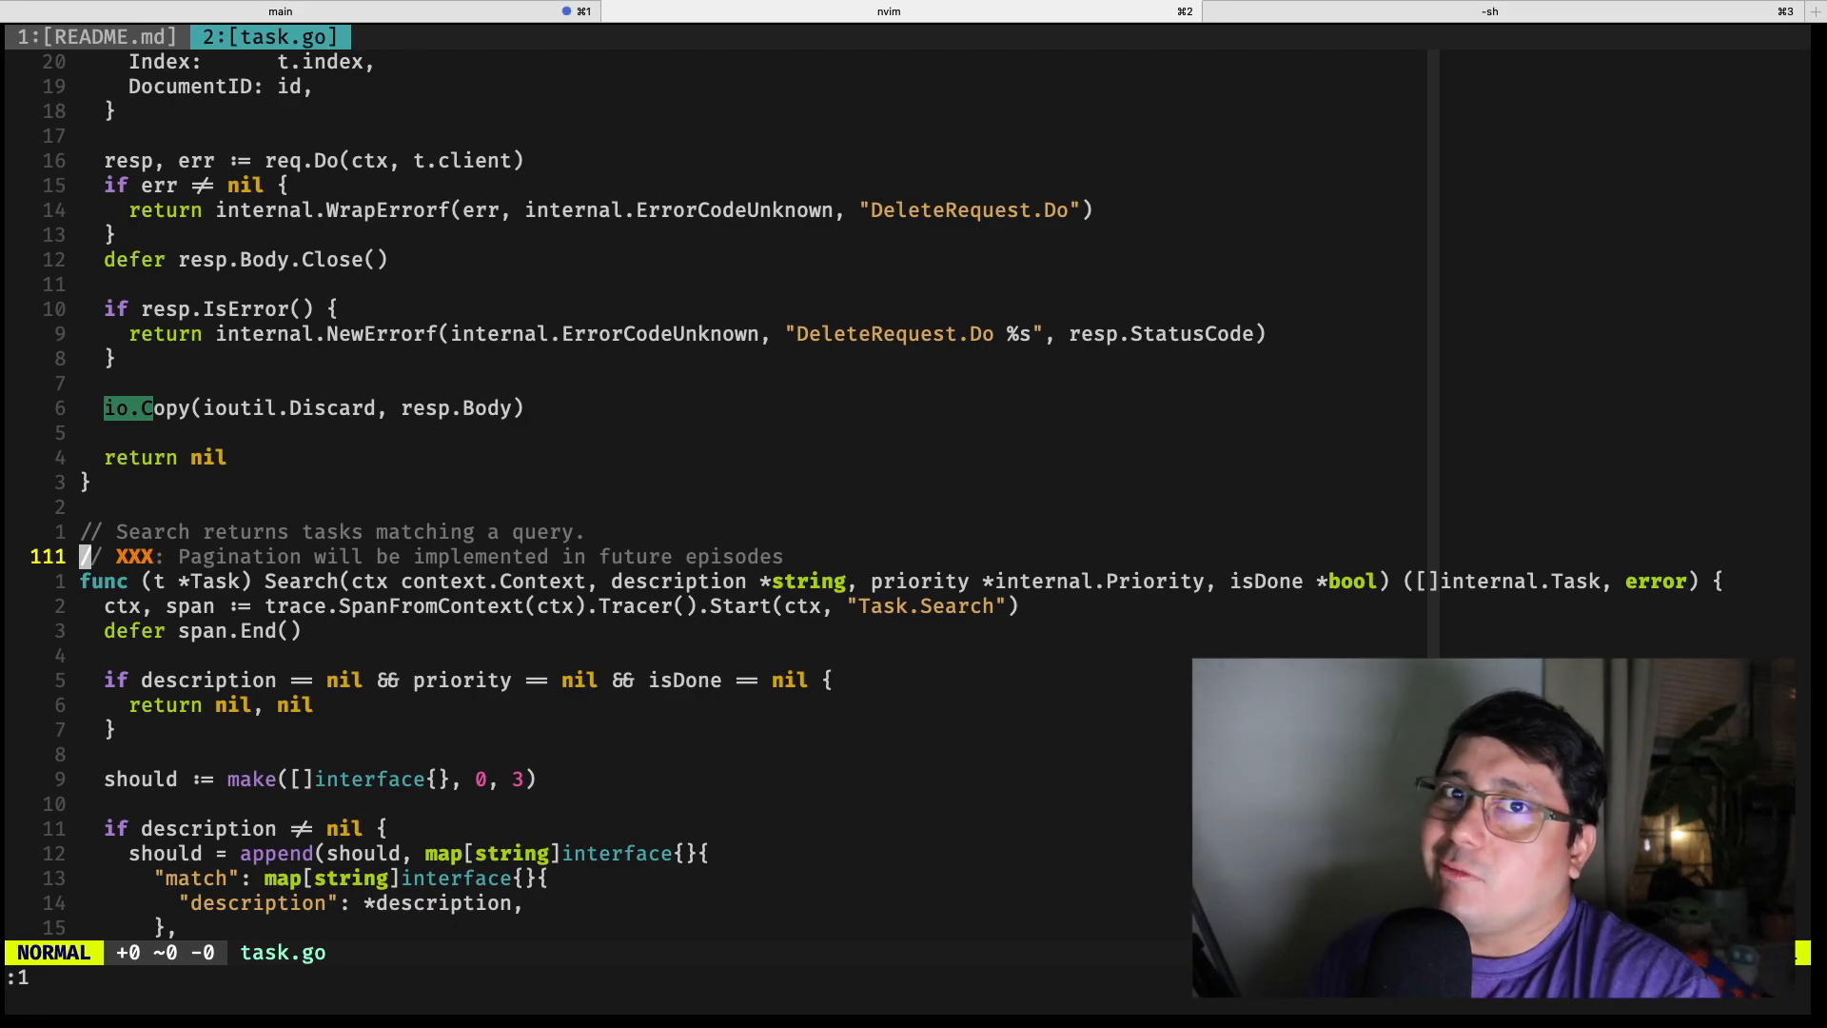
scroll("down", 3)
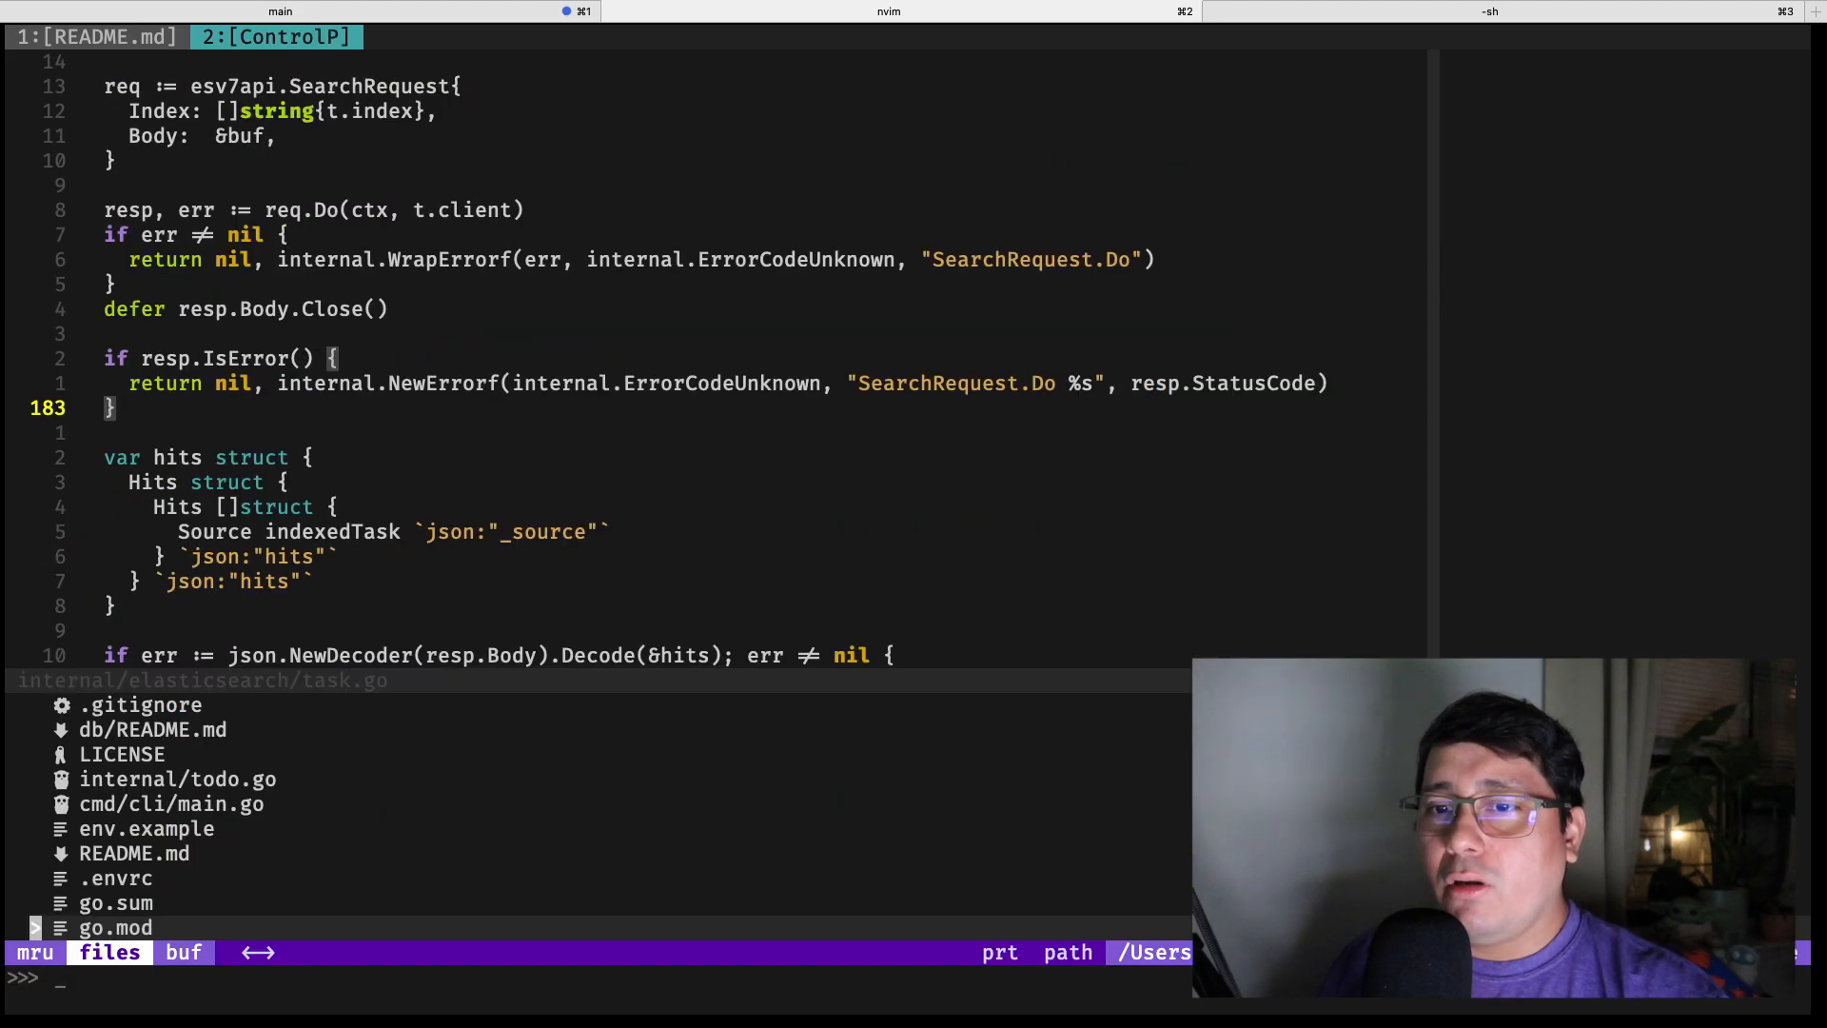
- Open open_api.go by searching 'openapi' in the file finder, and scroll through it
type("openapi")
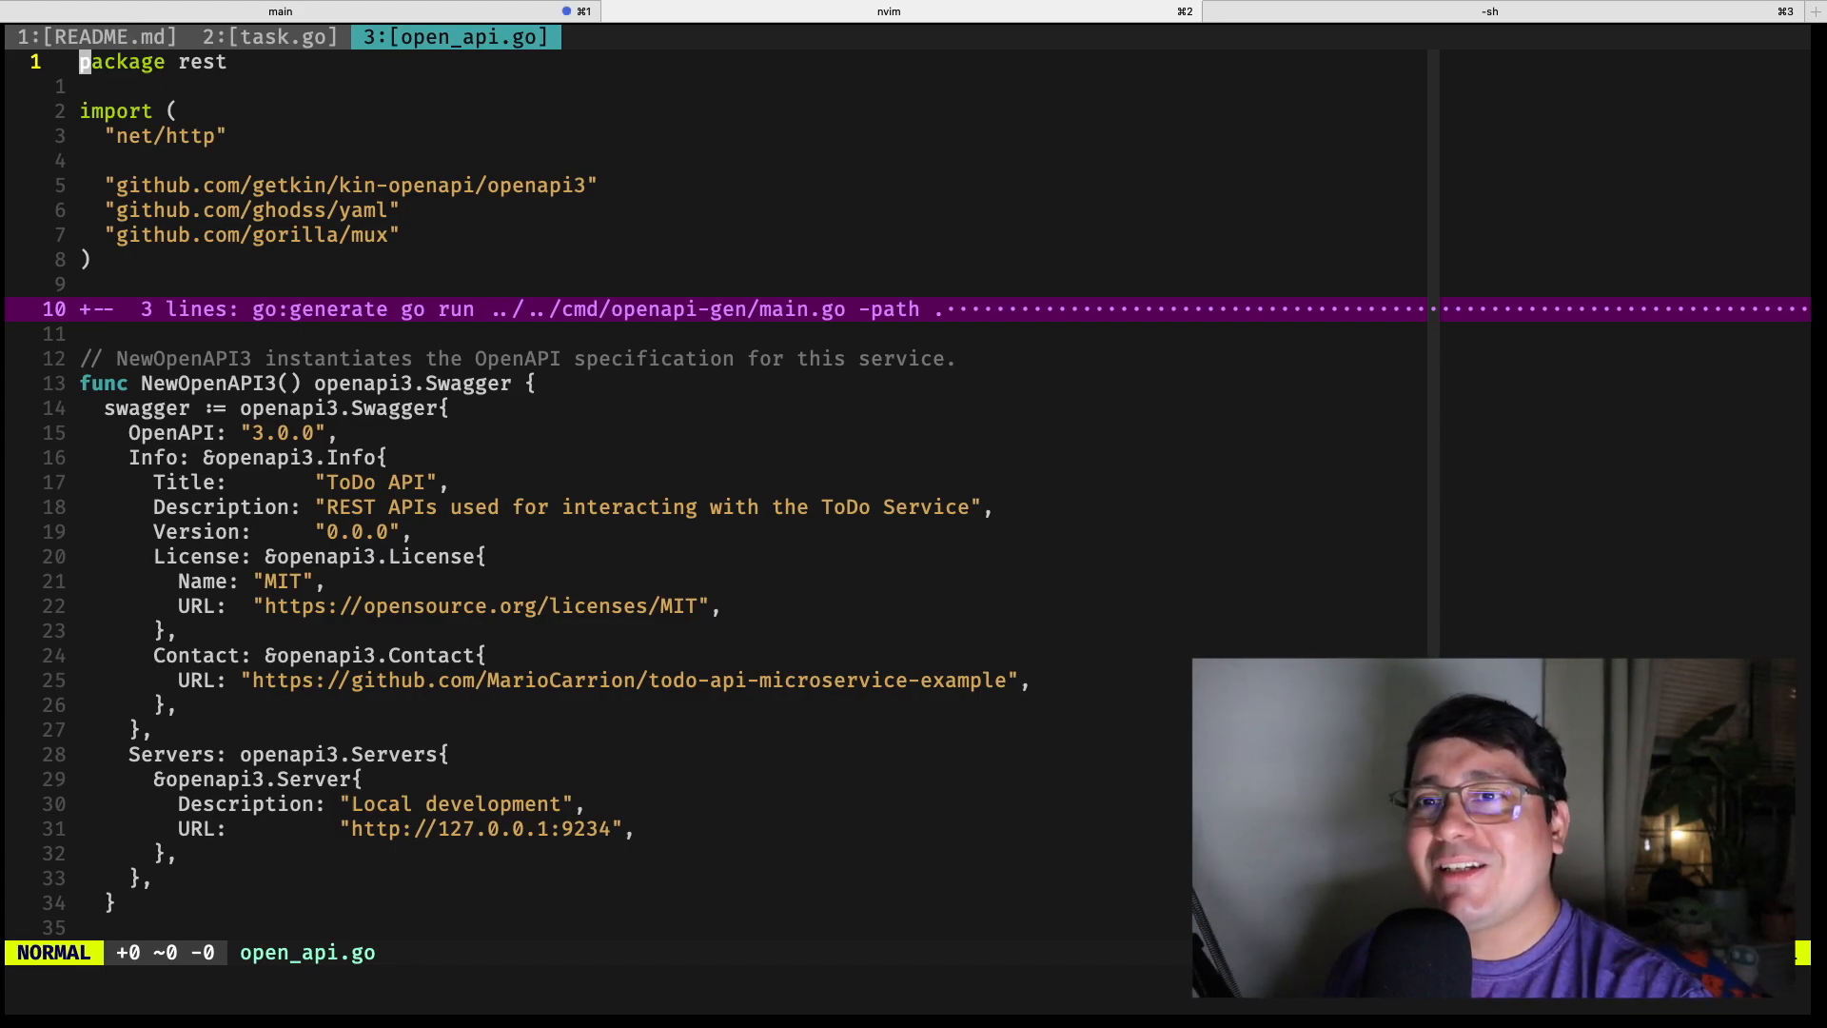
scroll("down", 3)
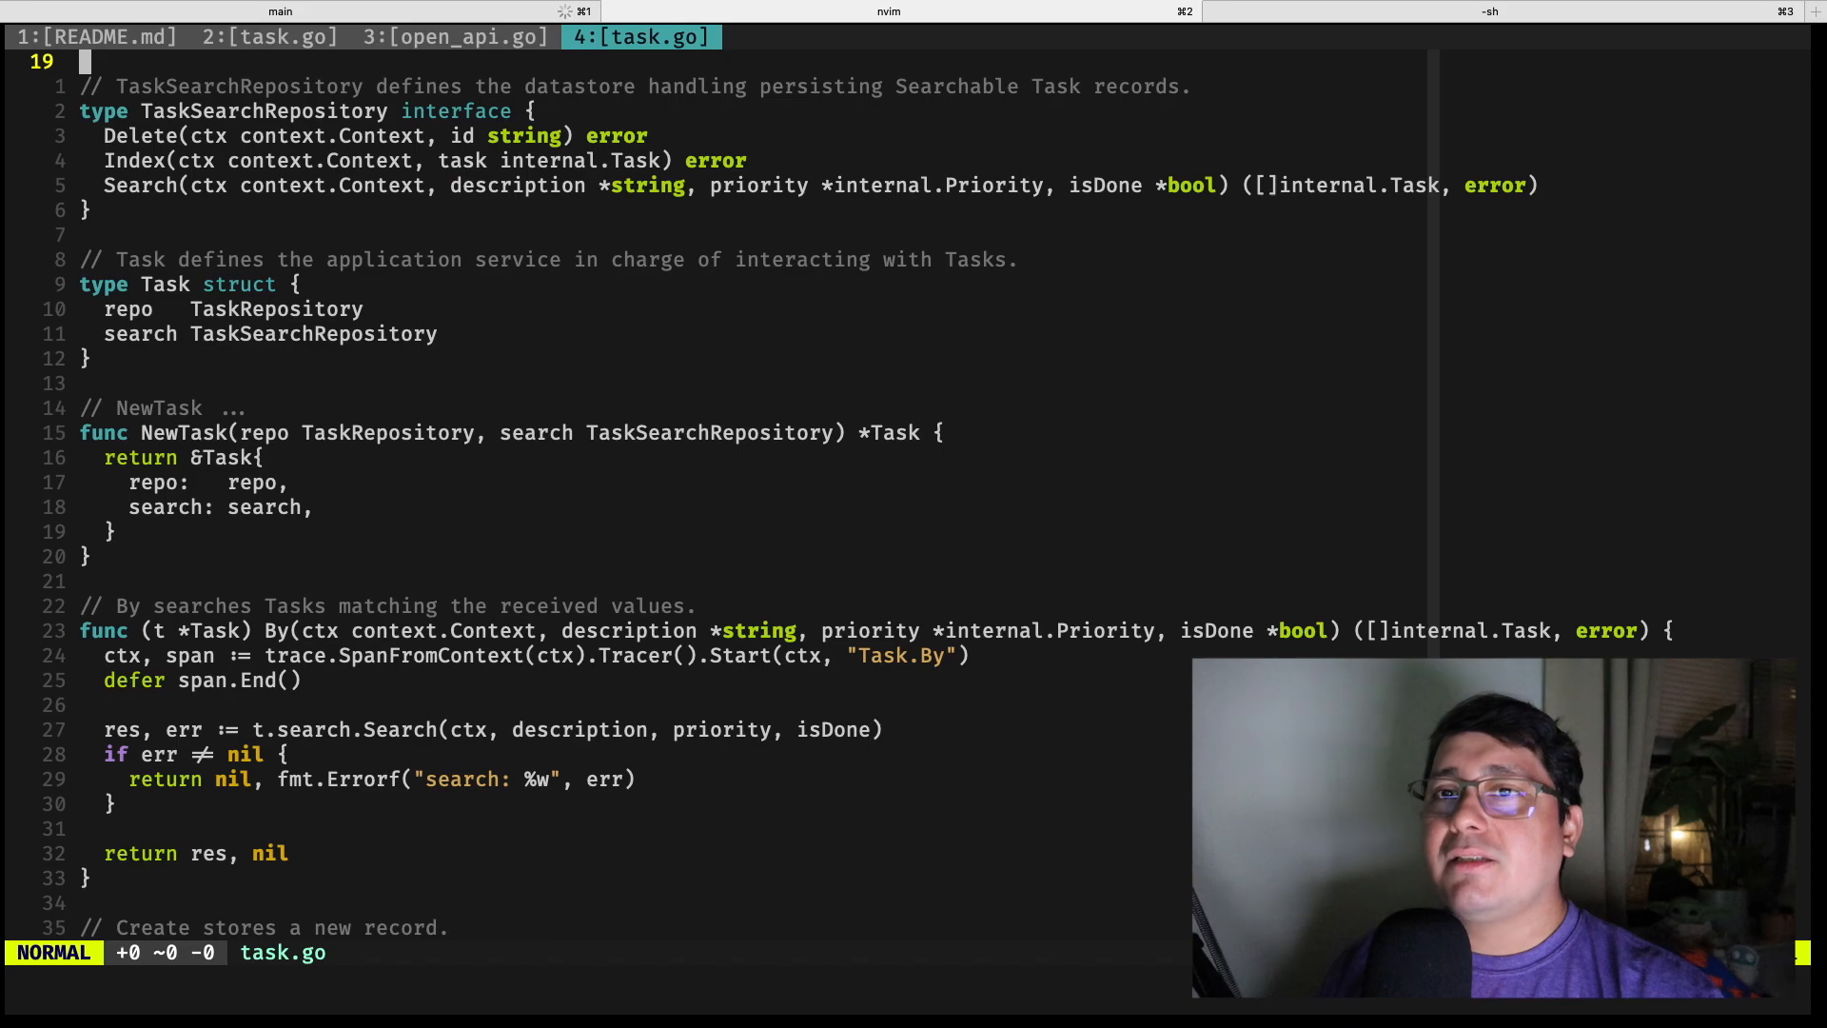
- Review the service-layer Create, Delete and Update methods that index tasks
scroll("down", 3)
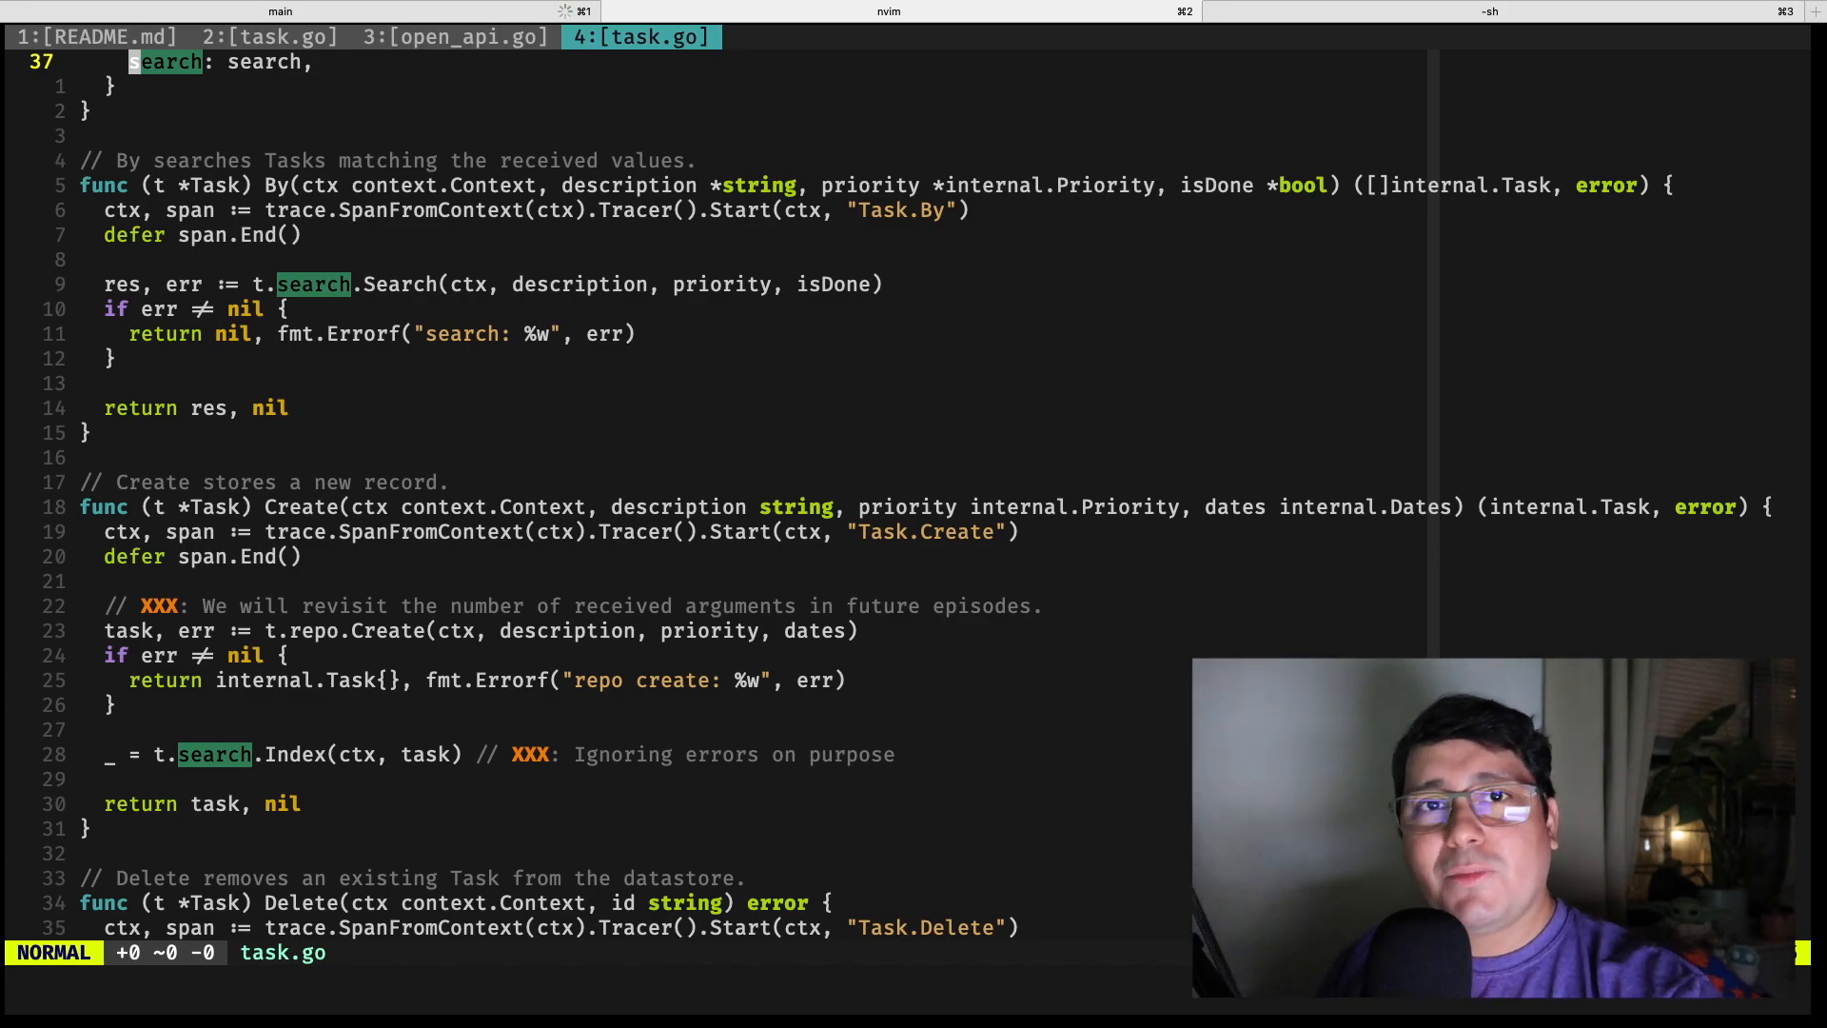
scroll("down", 3)
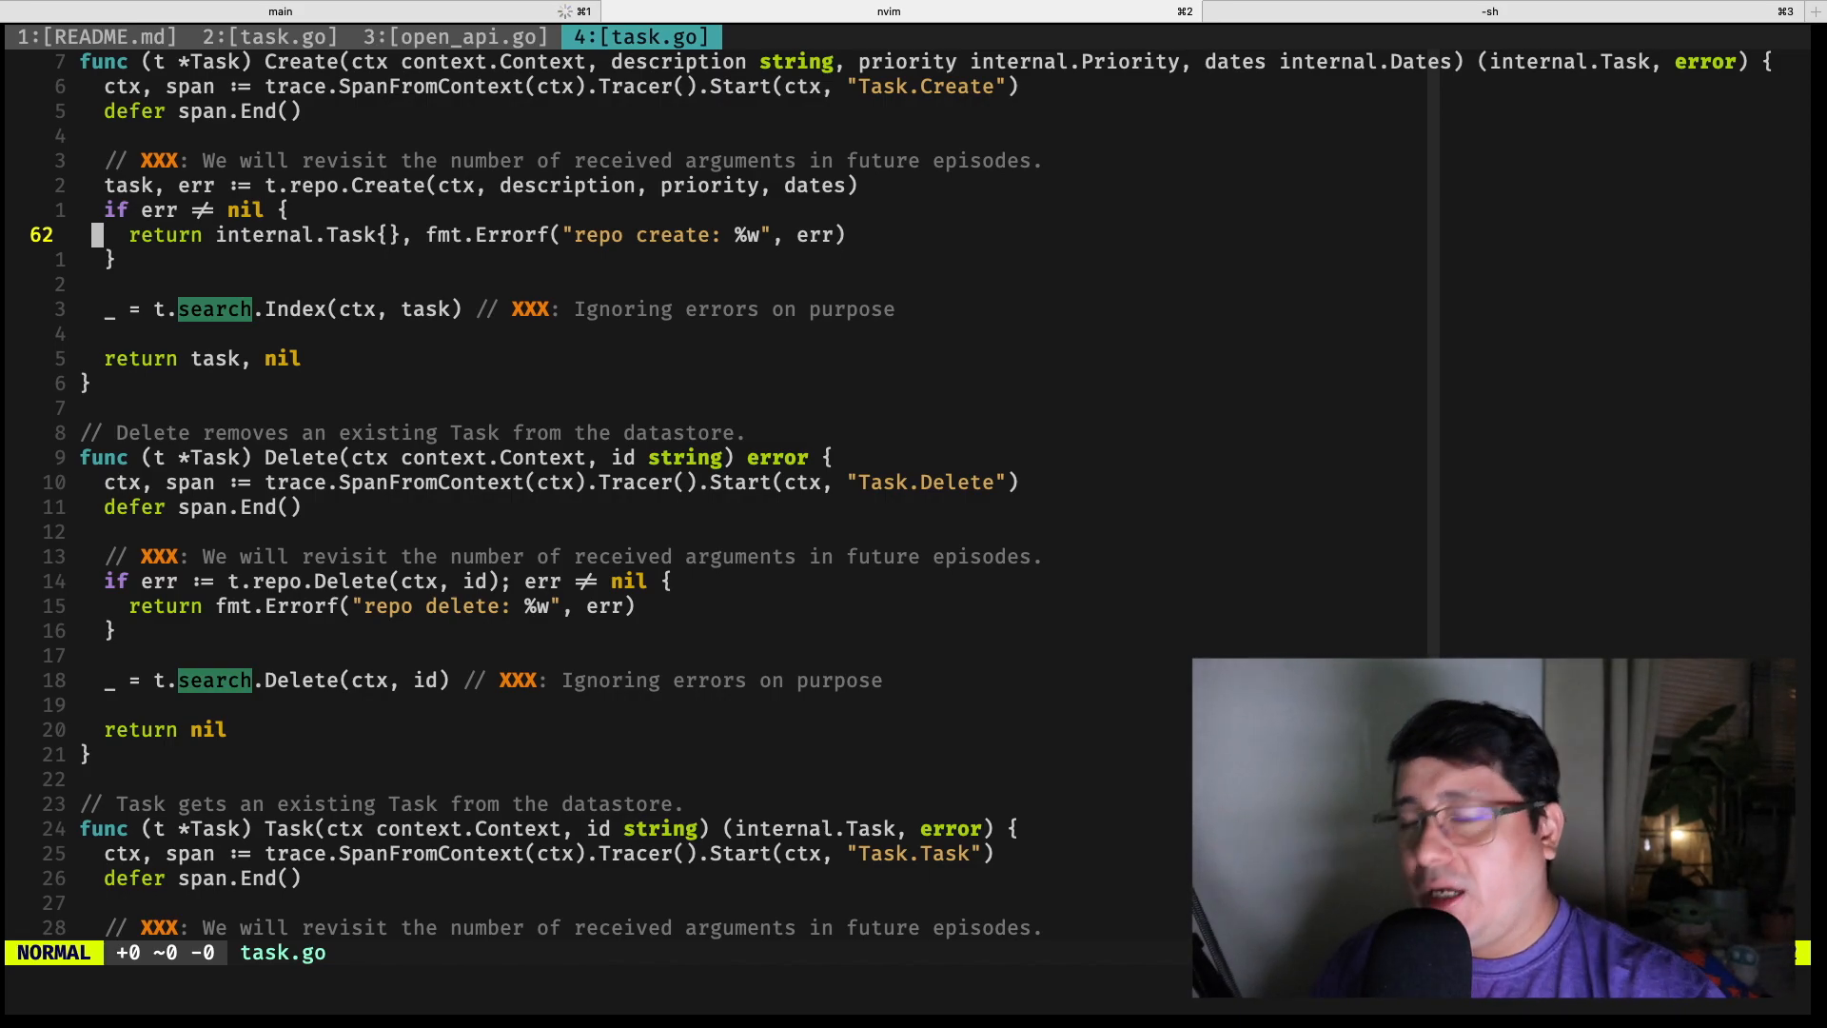
key("v")
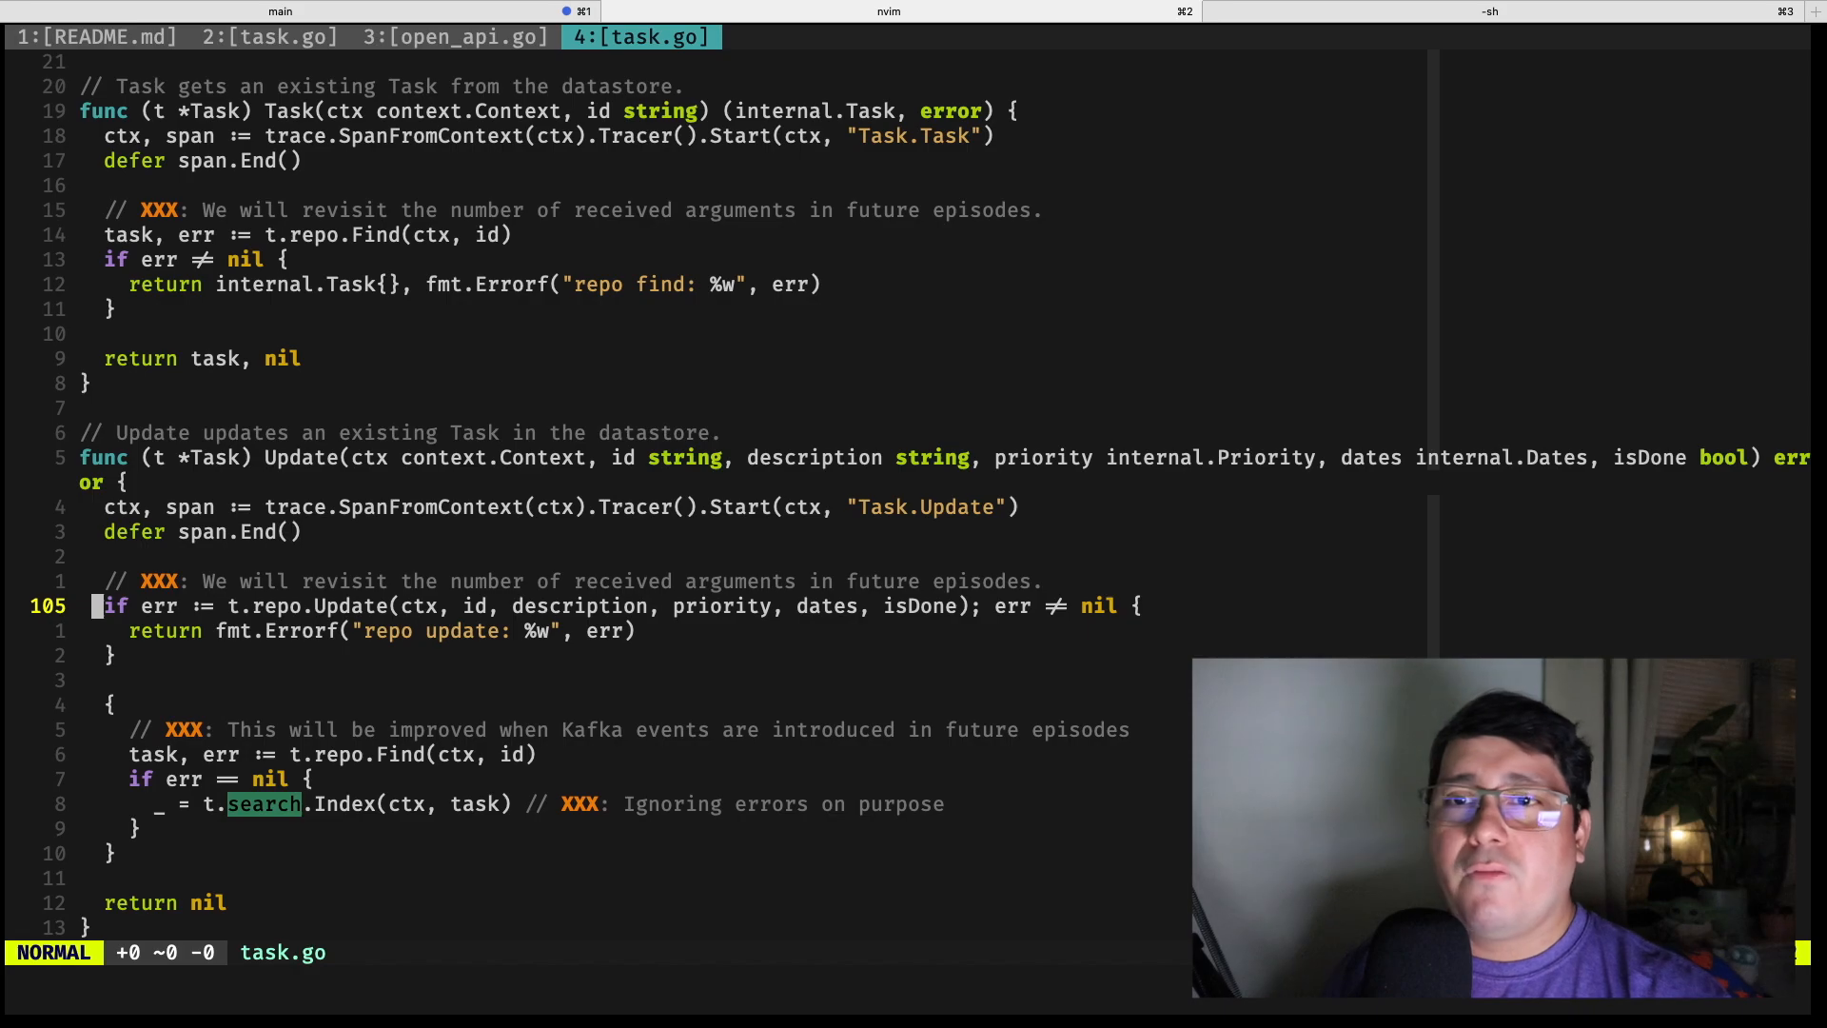
key("V")
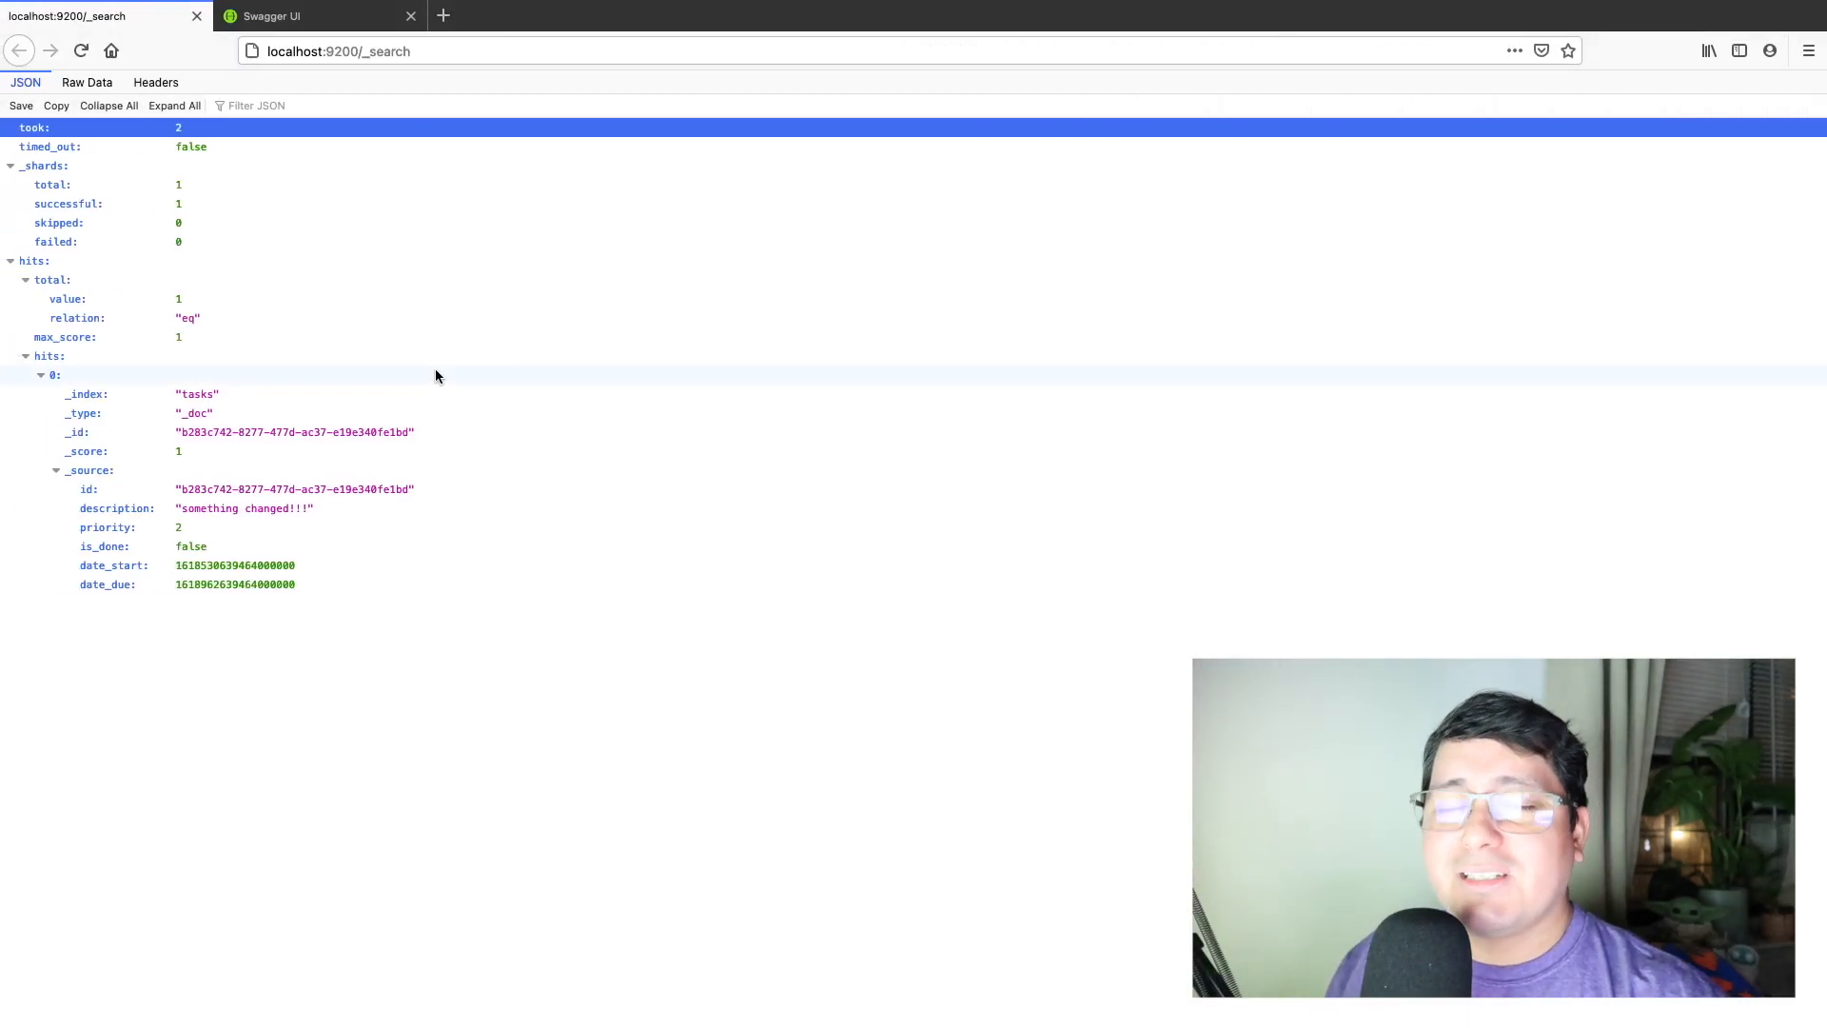
- Submit POST /tasks with description 'new task' and priority 'high'
left_click(321, 16)
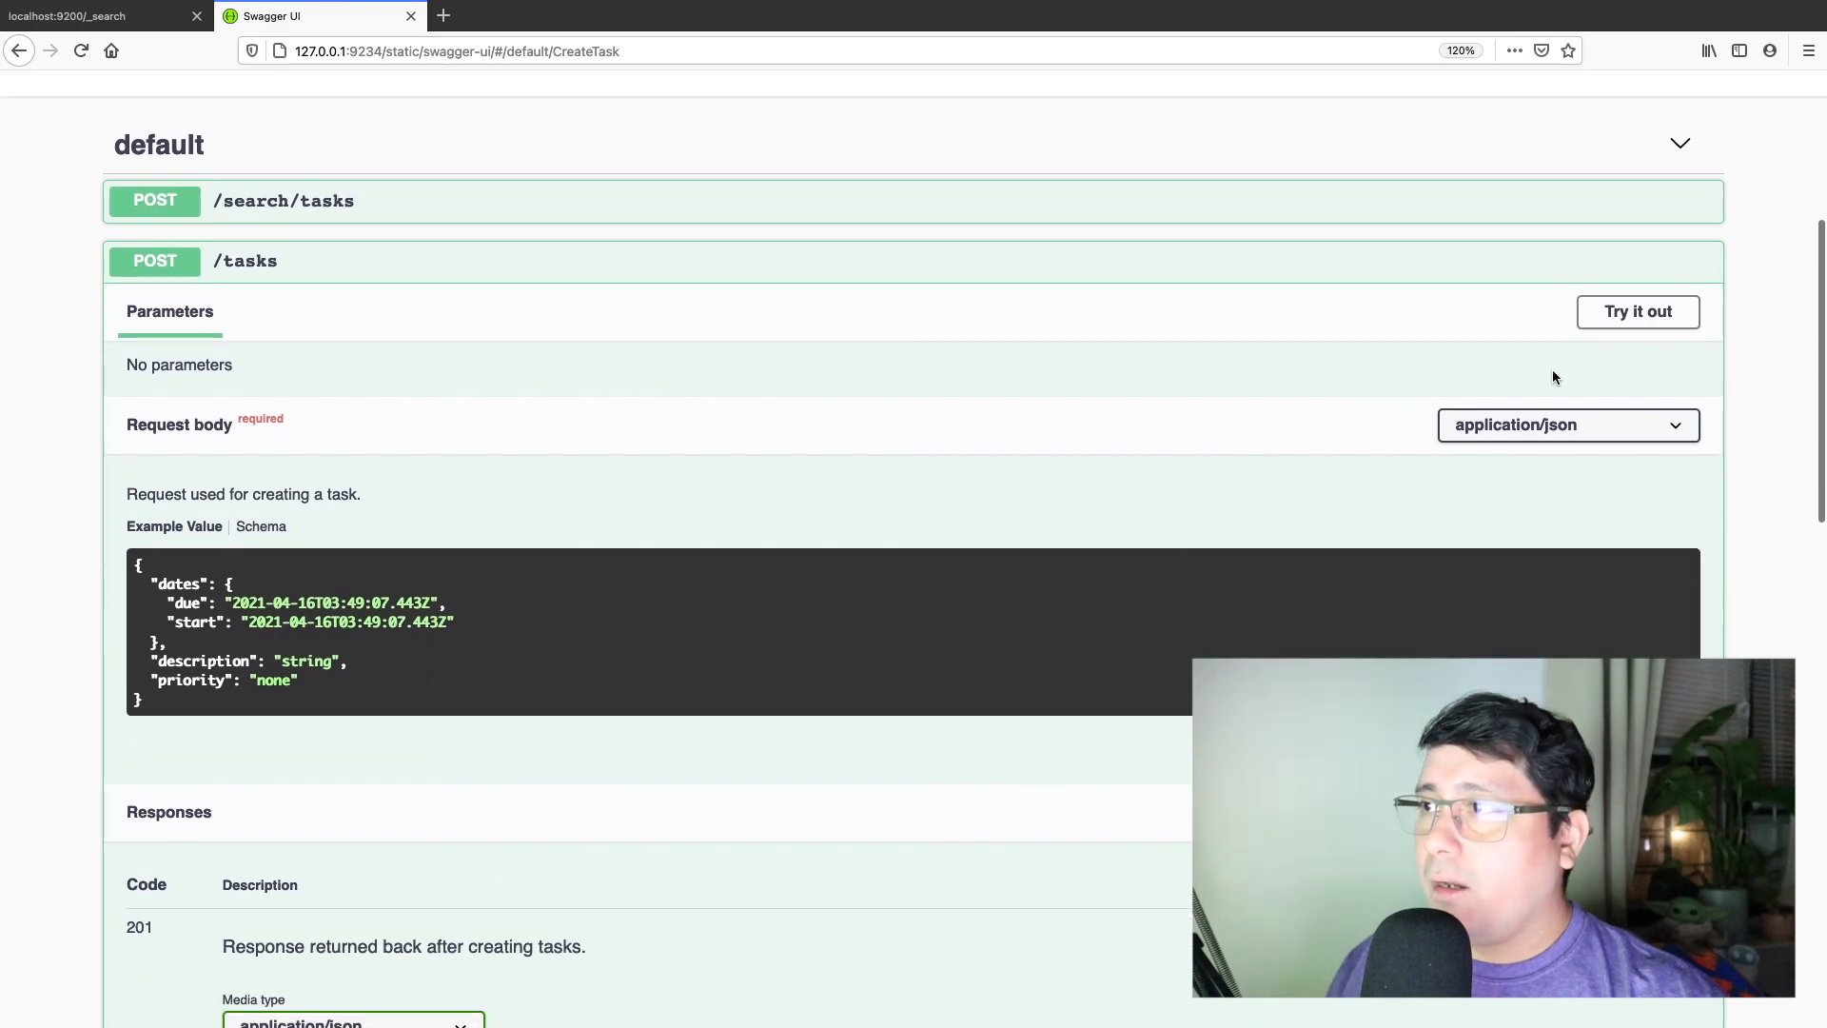
left_click(1636, 311)
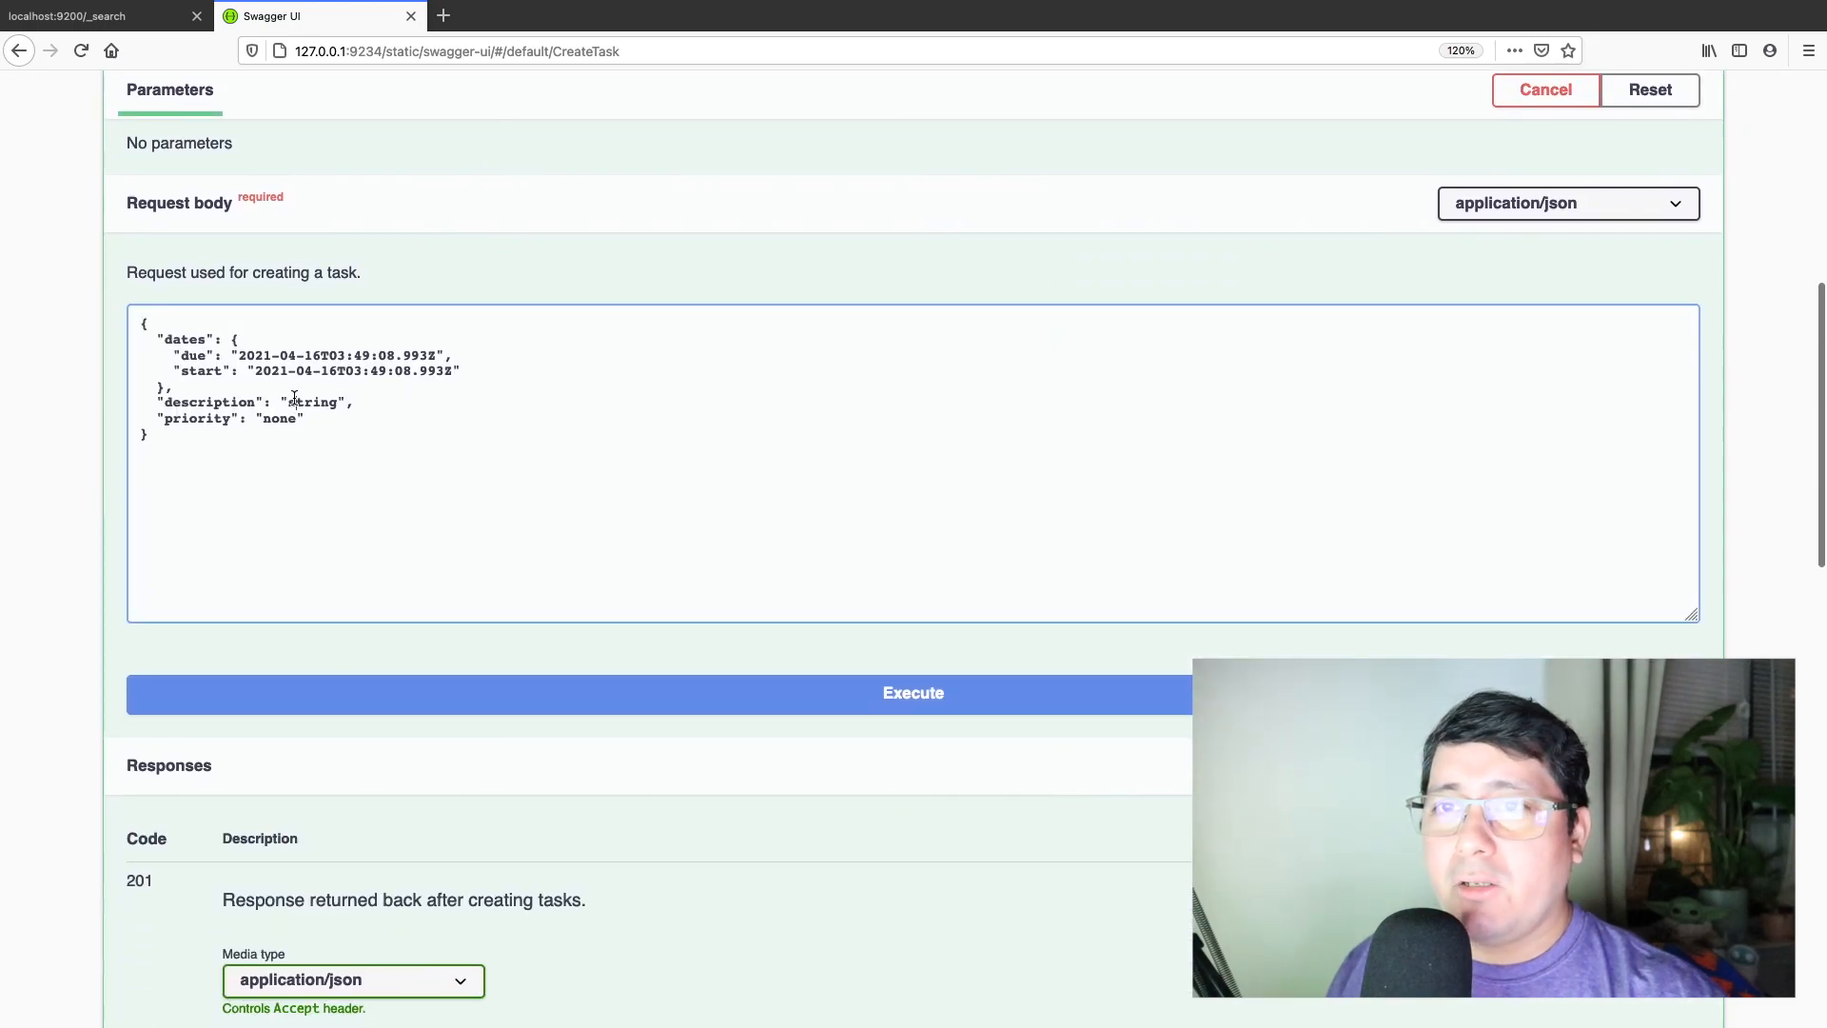
type("new task")
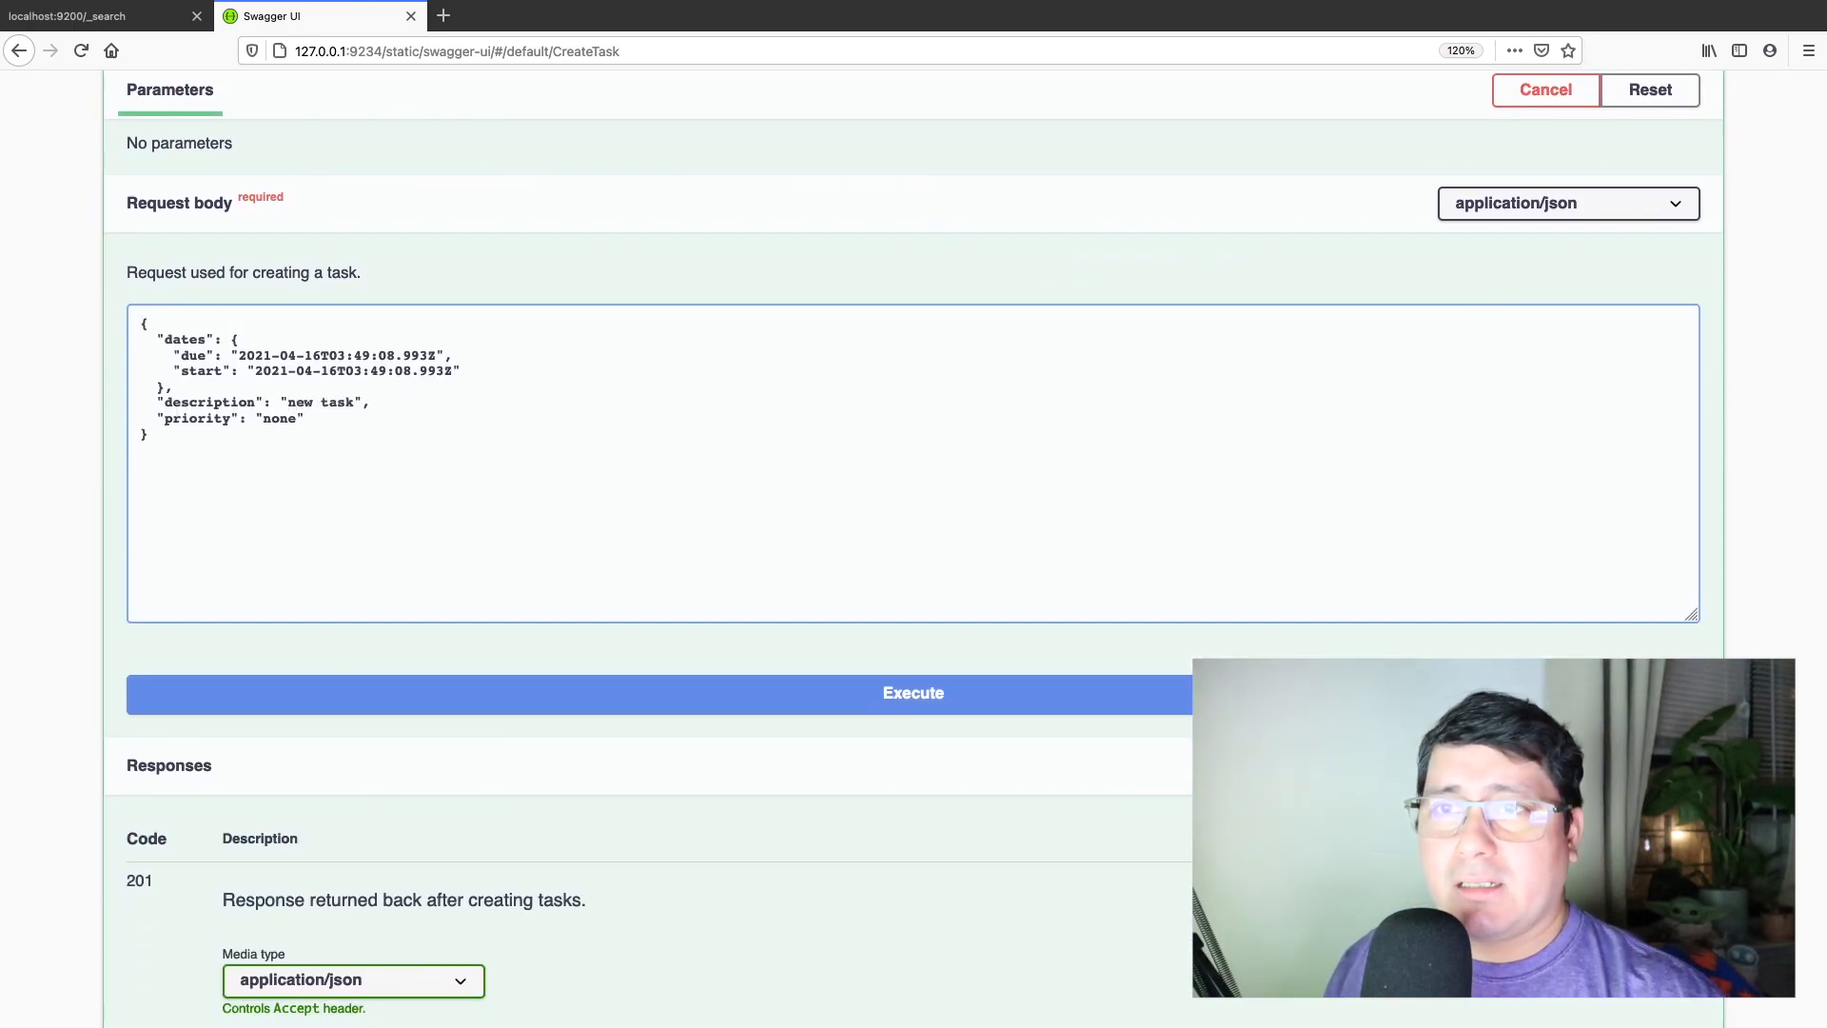
type("hie")
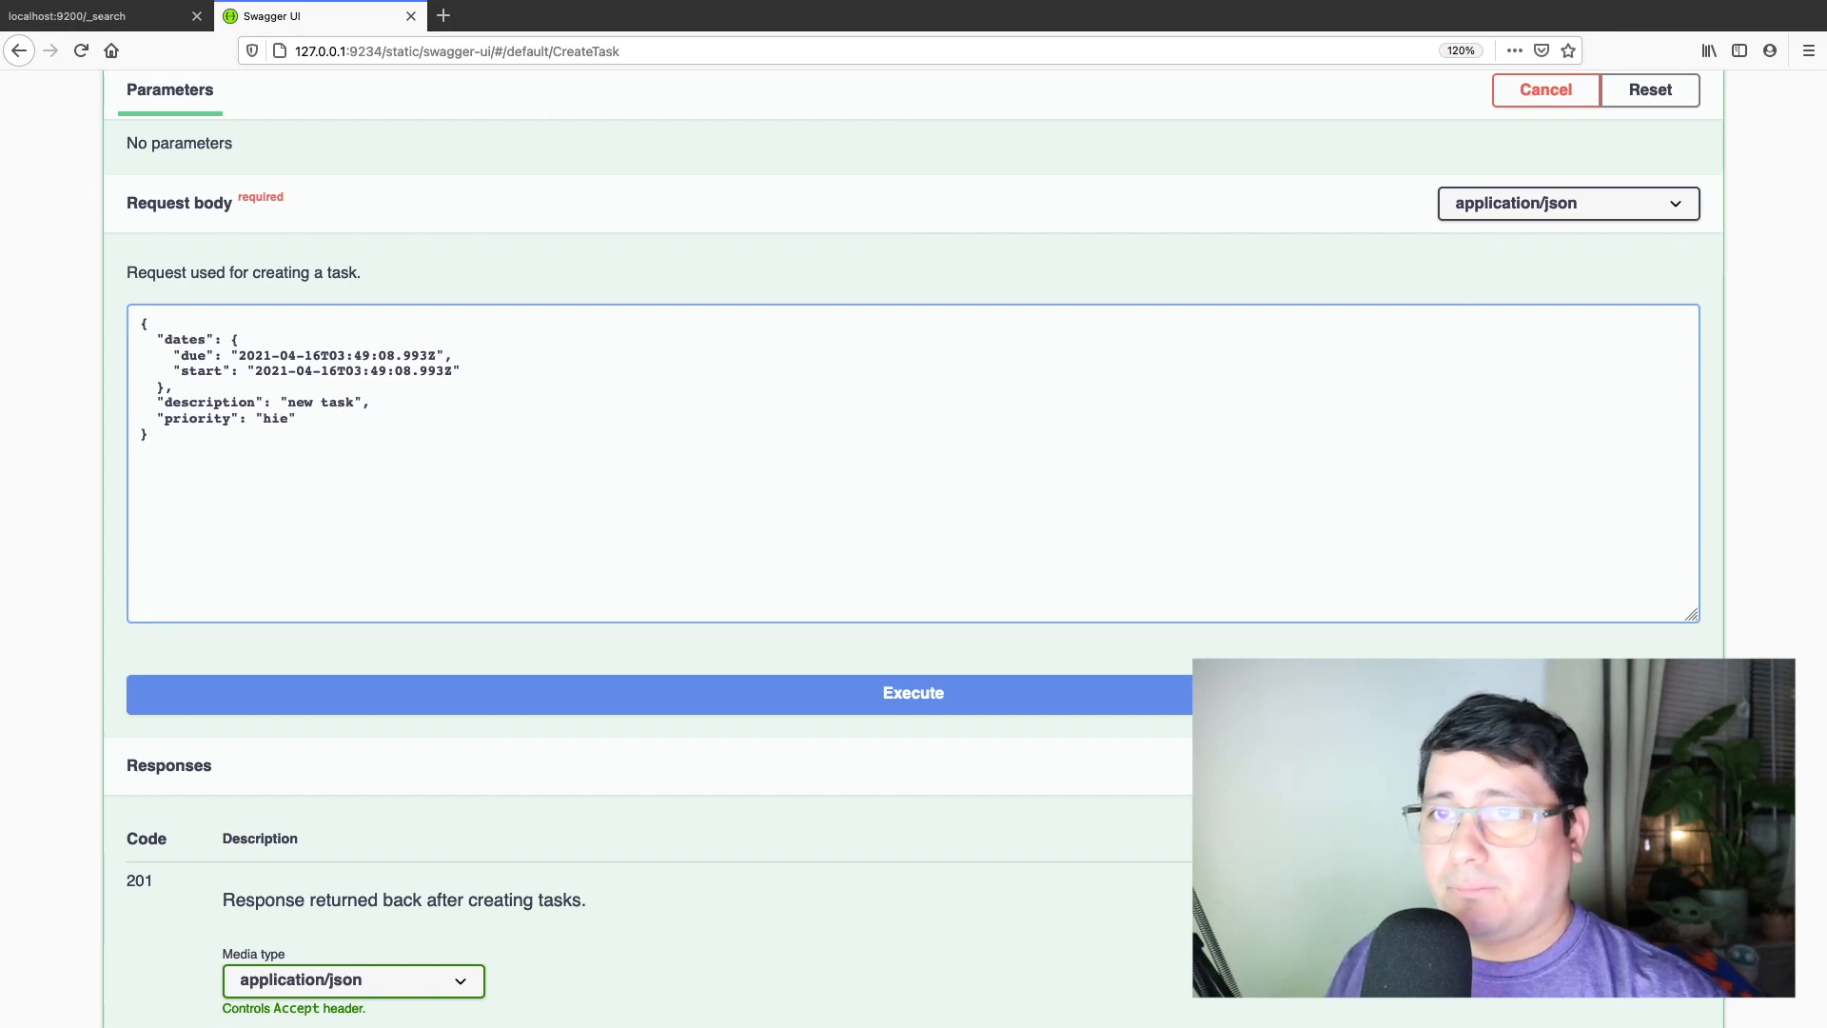
type("high")
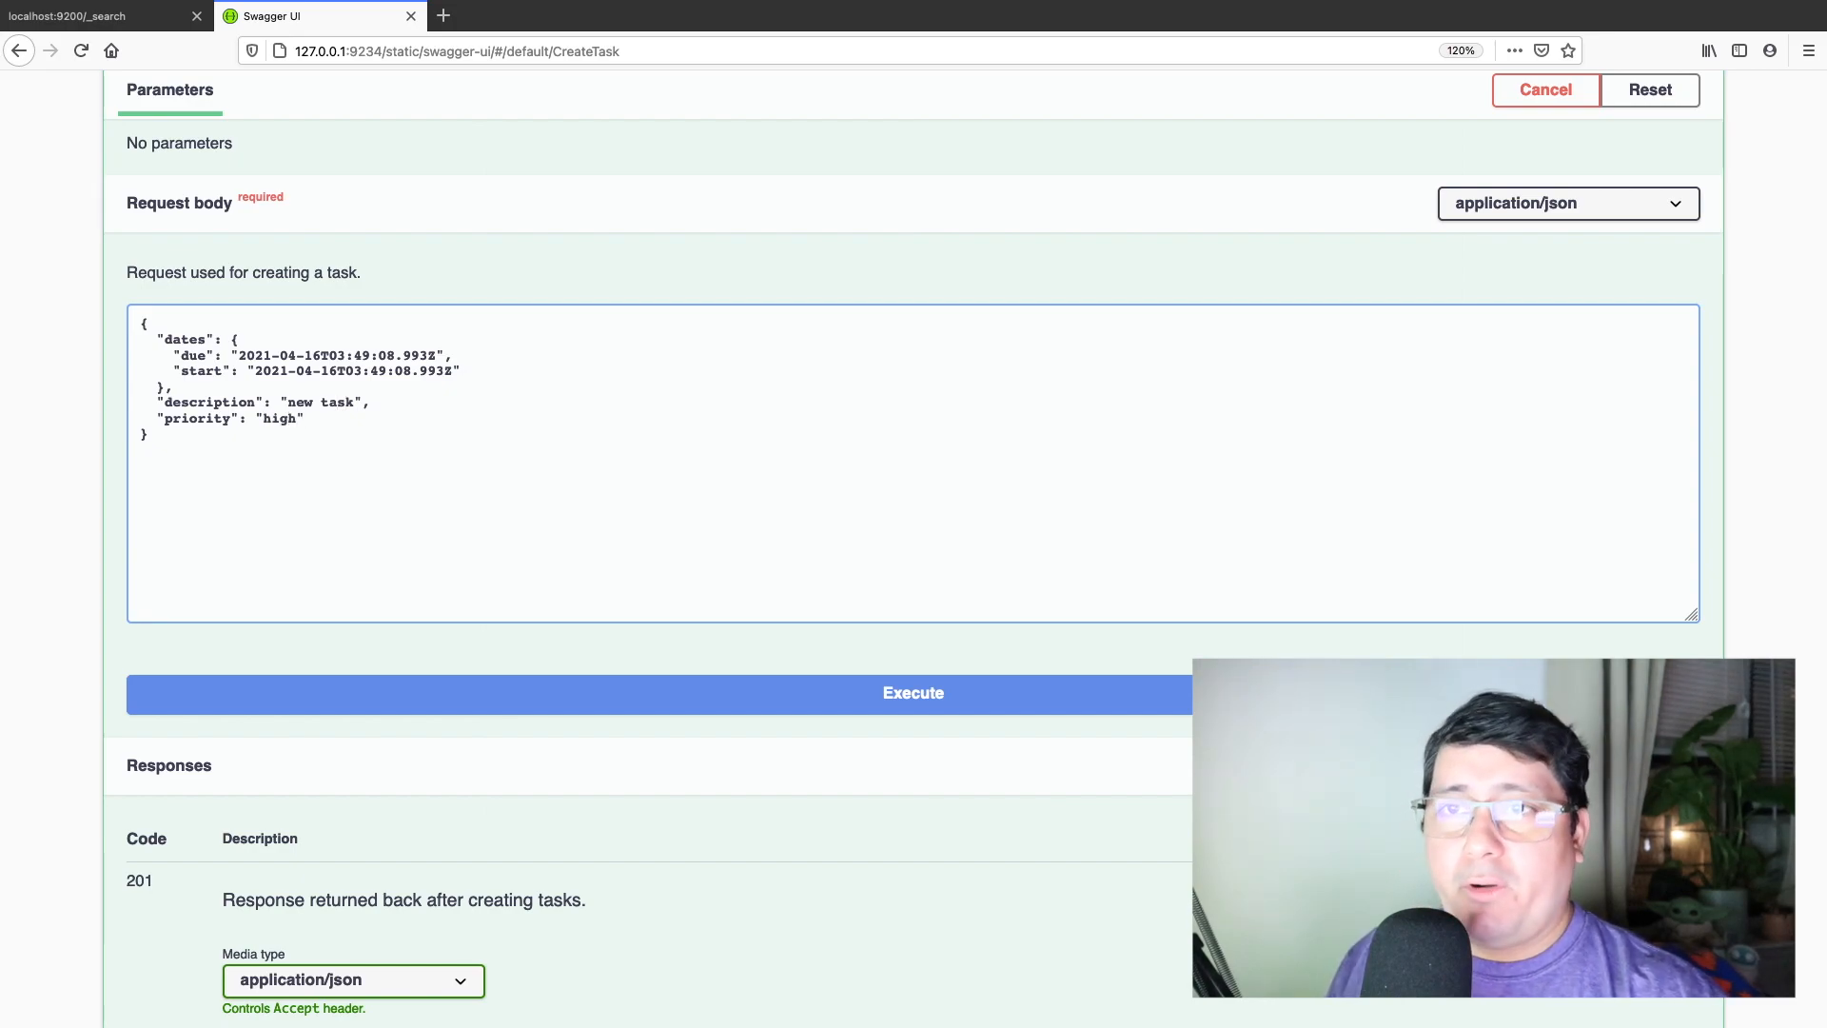
left_click(913, 691)
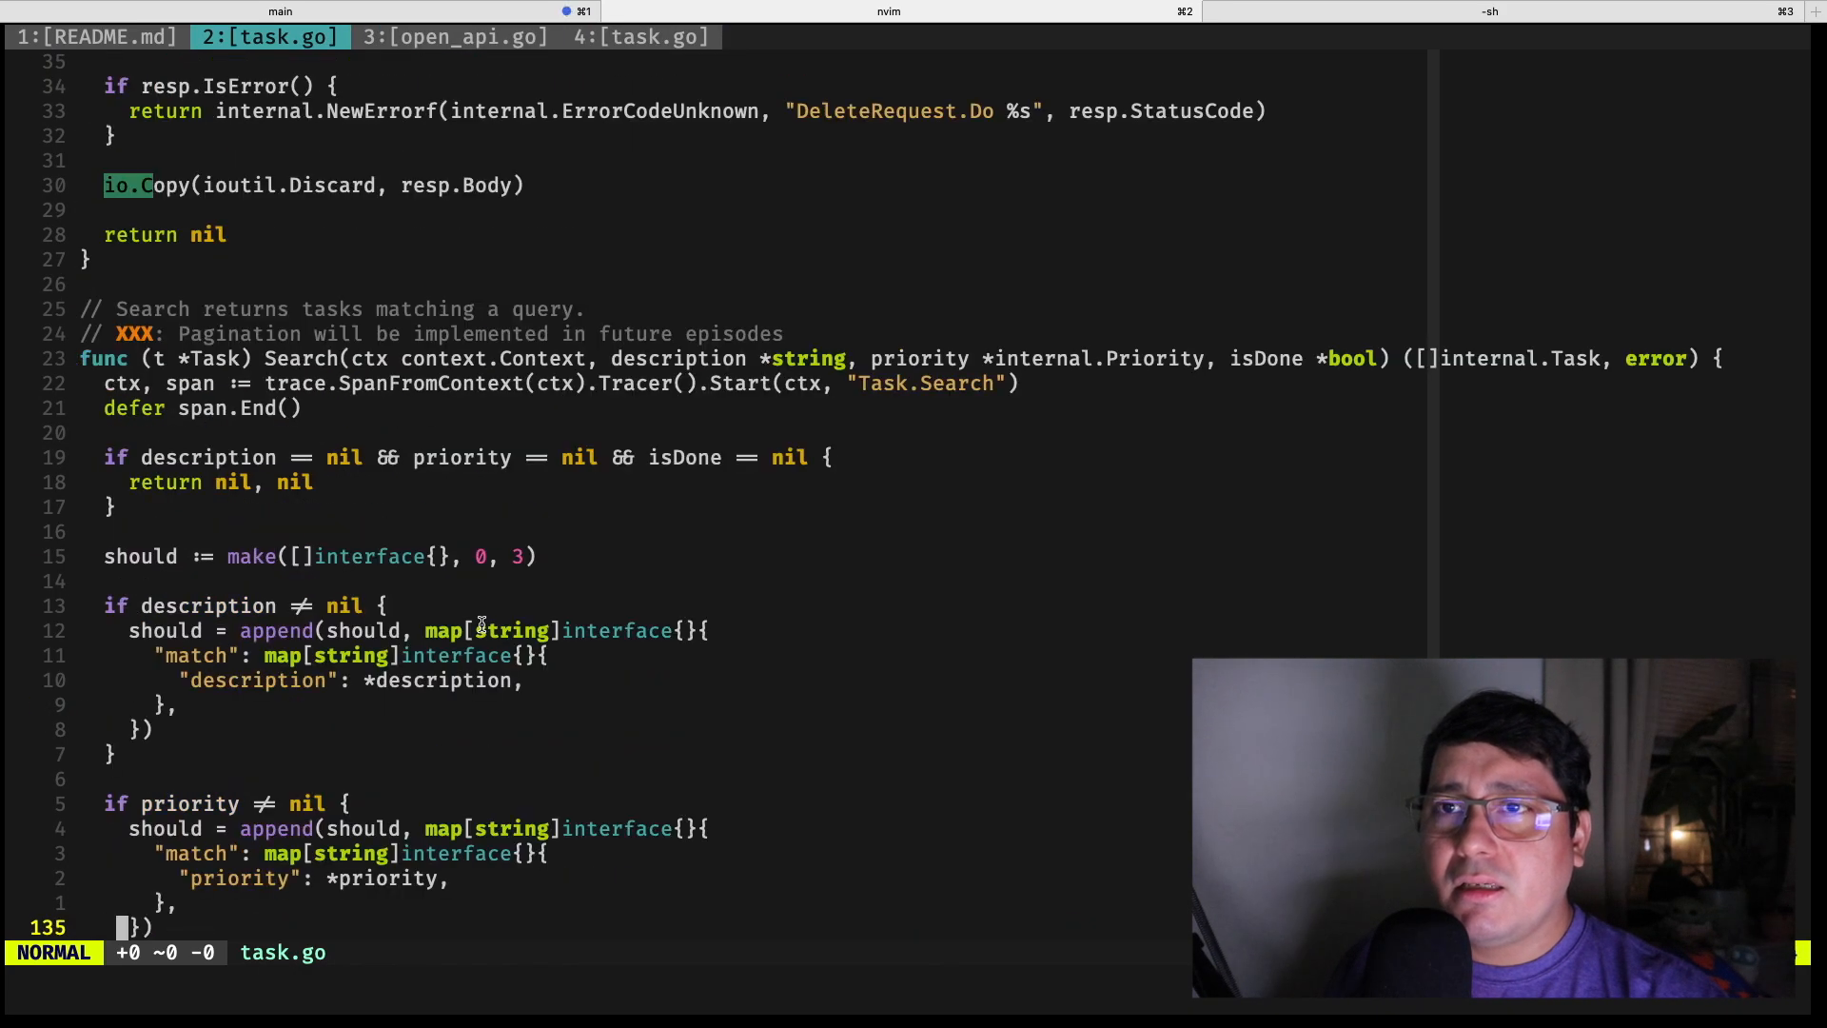
- Look over the Index function in the Elasticsearch task.go
scroll("down", 3)
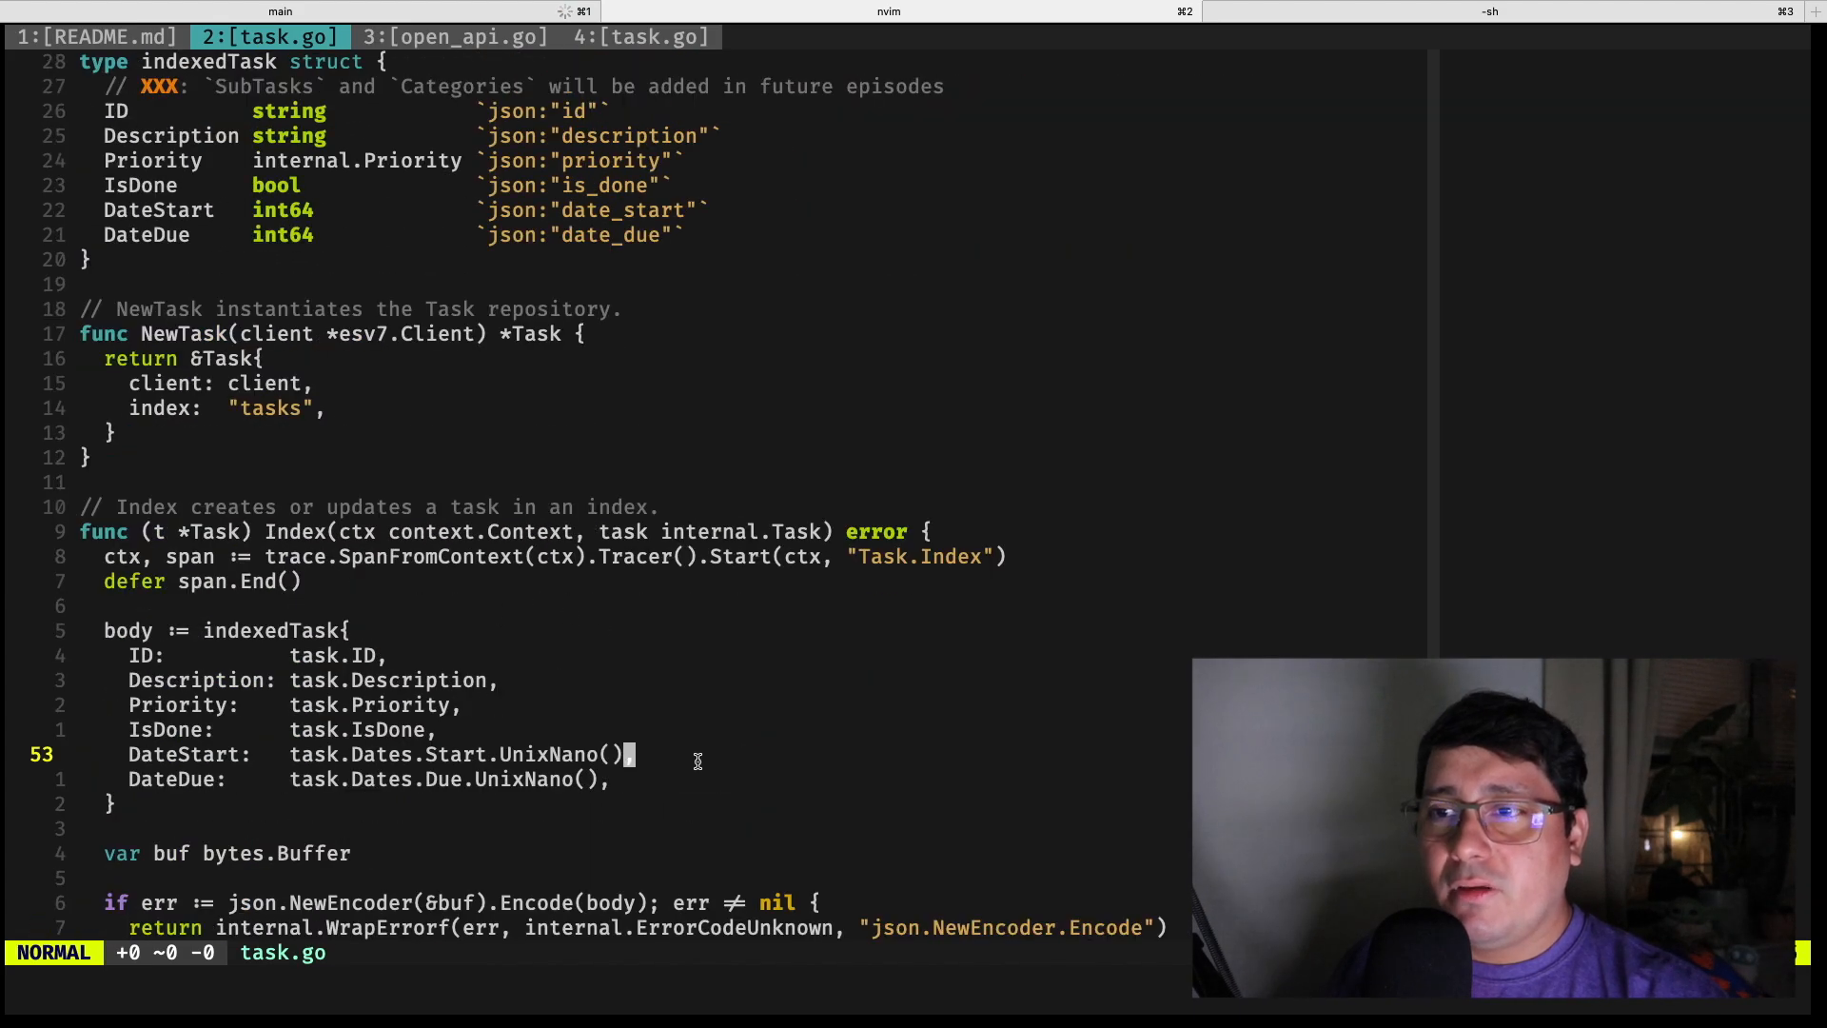
key("V")
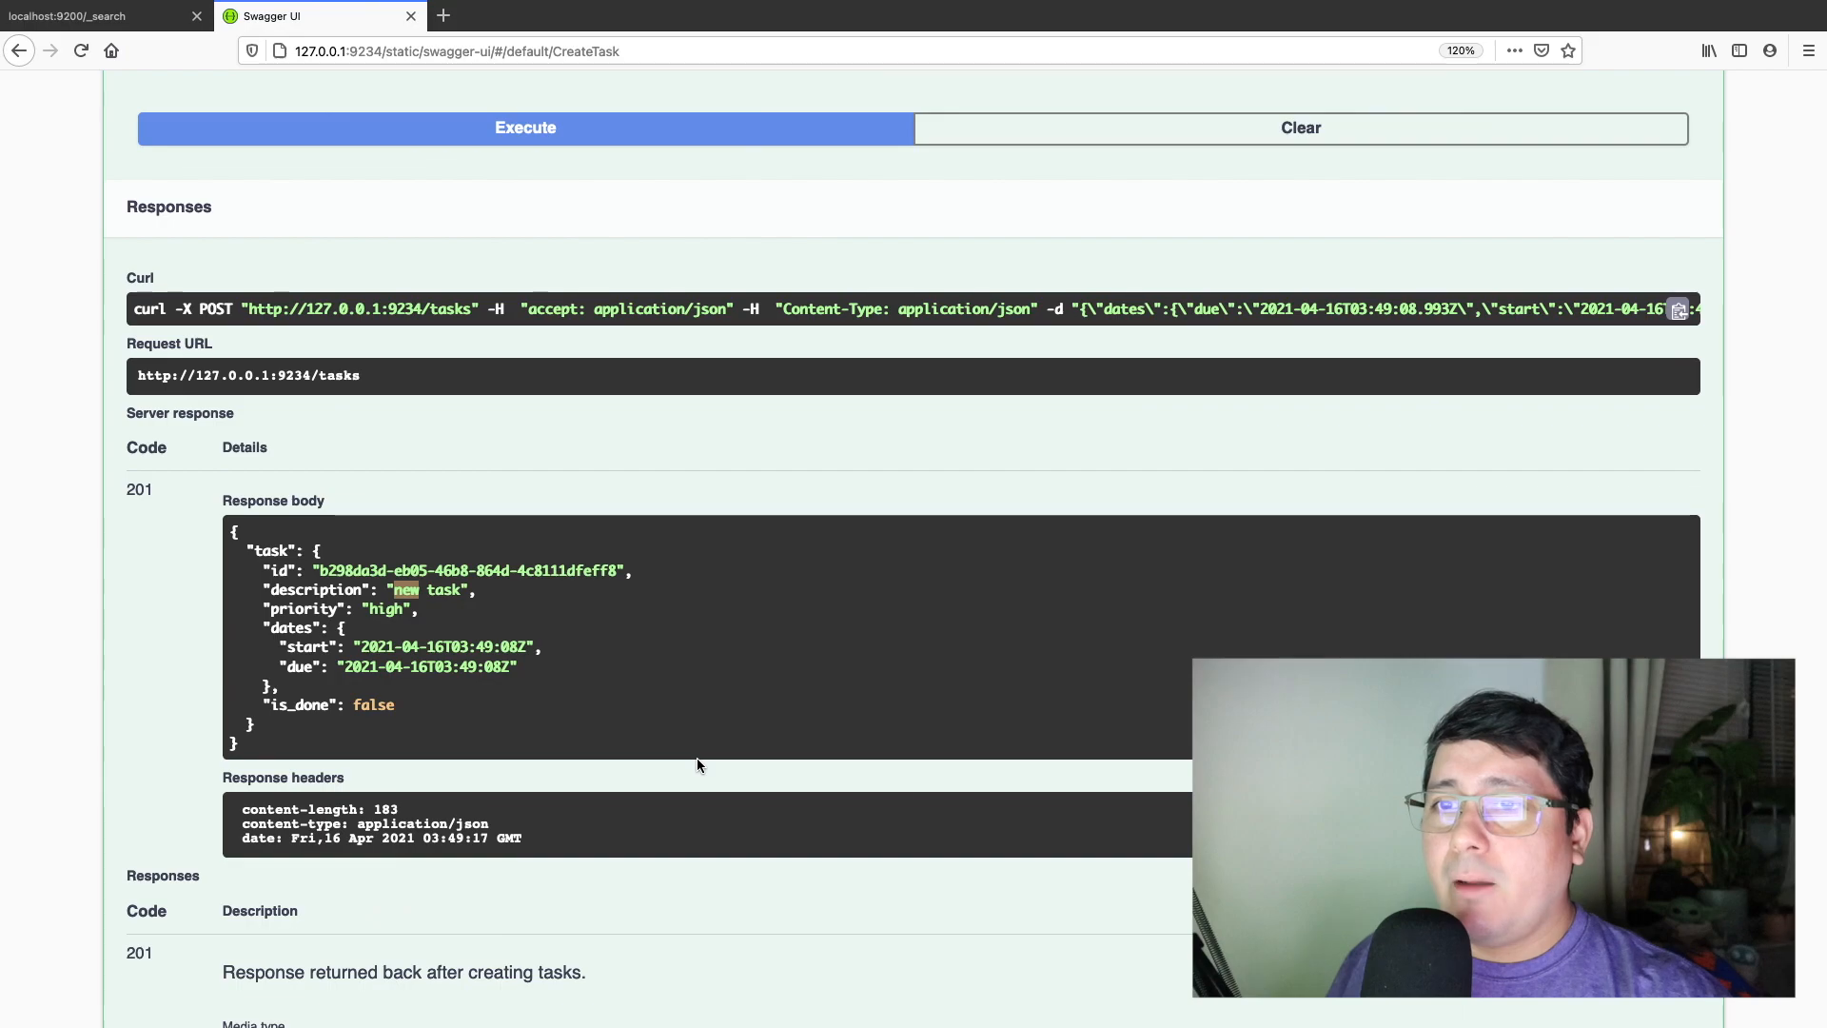
mouse_move(469, 622)
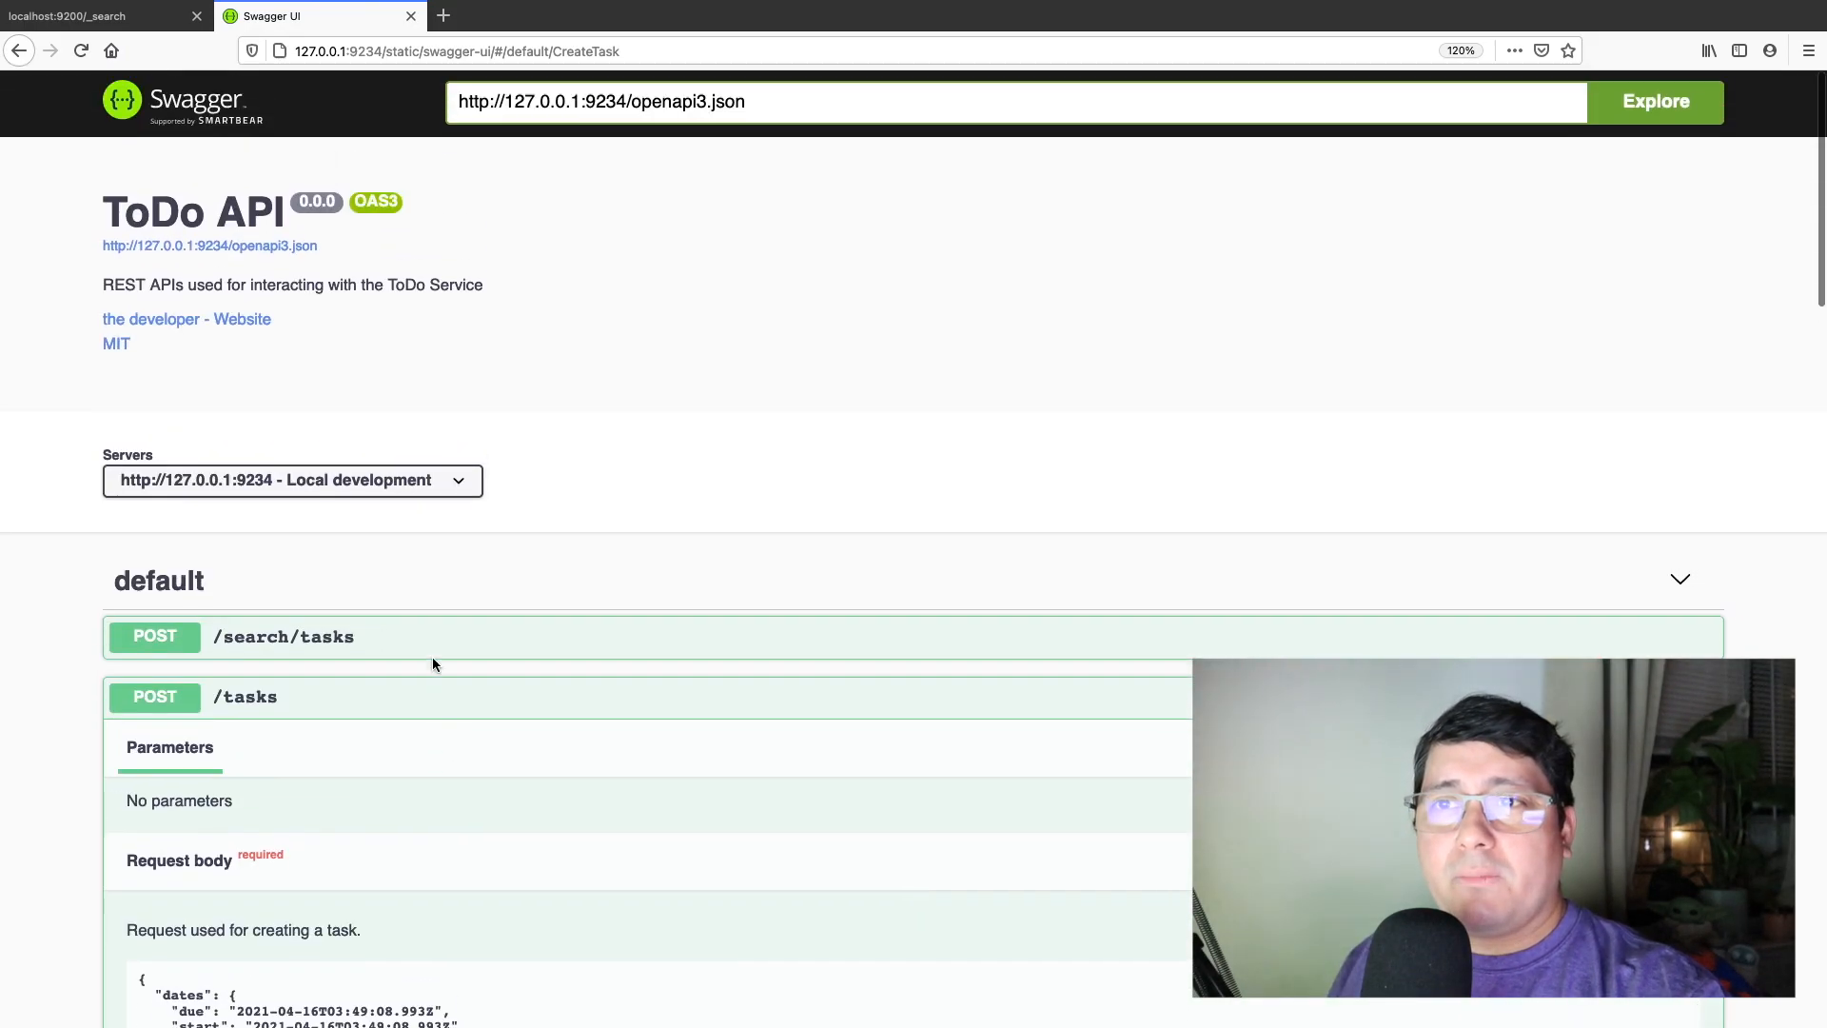
- Run POST /search/tasks with body {"description": "new"} and view the results
left_click(283, 637)
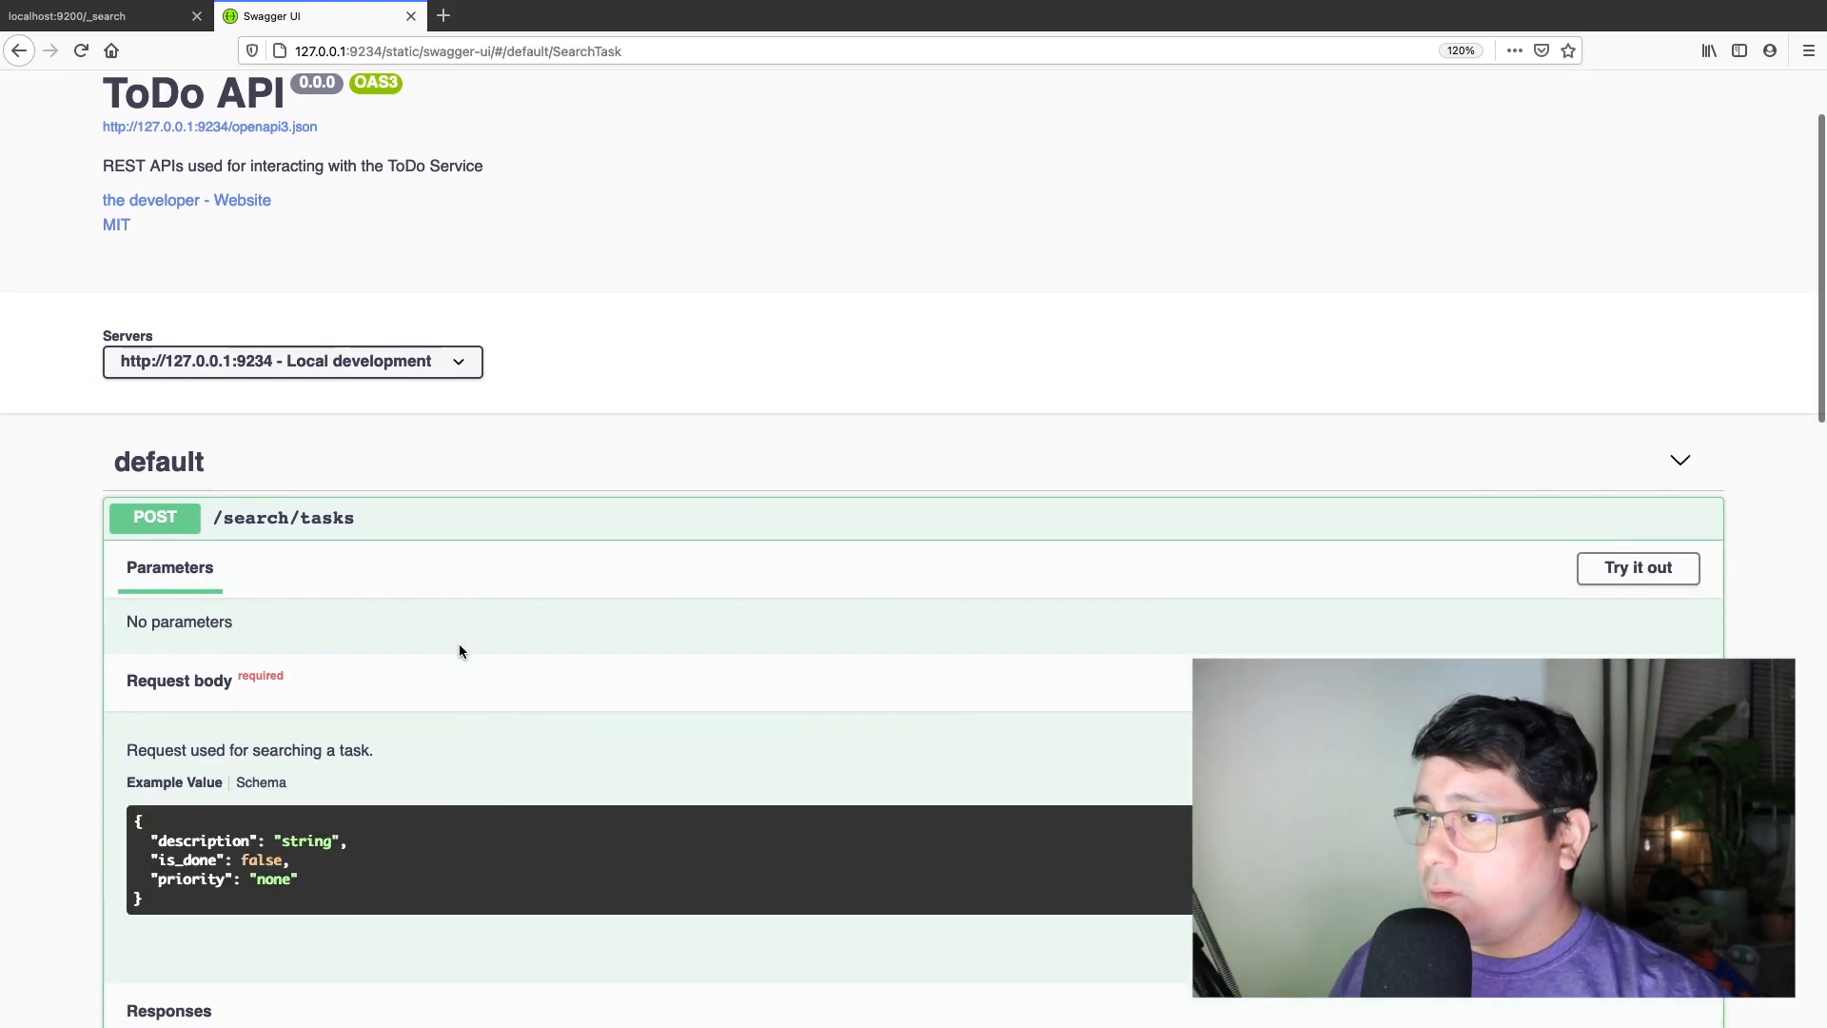
left_click(1636, 567)
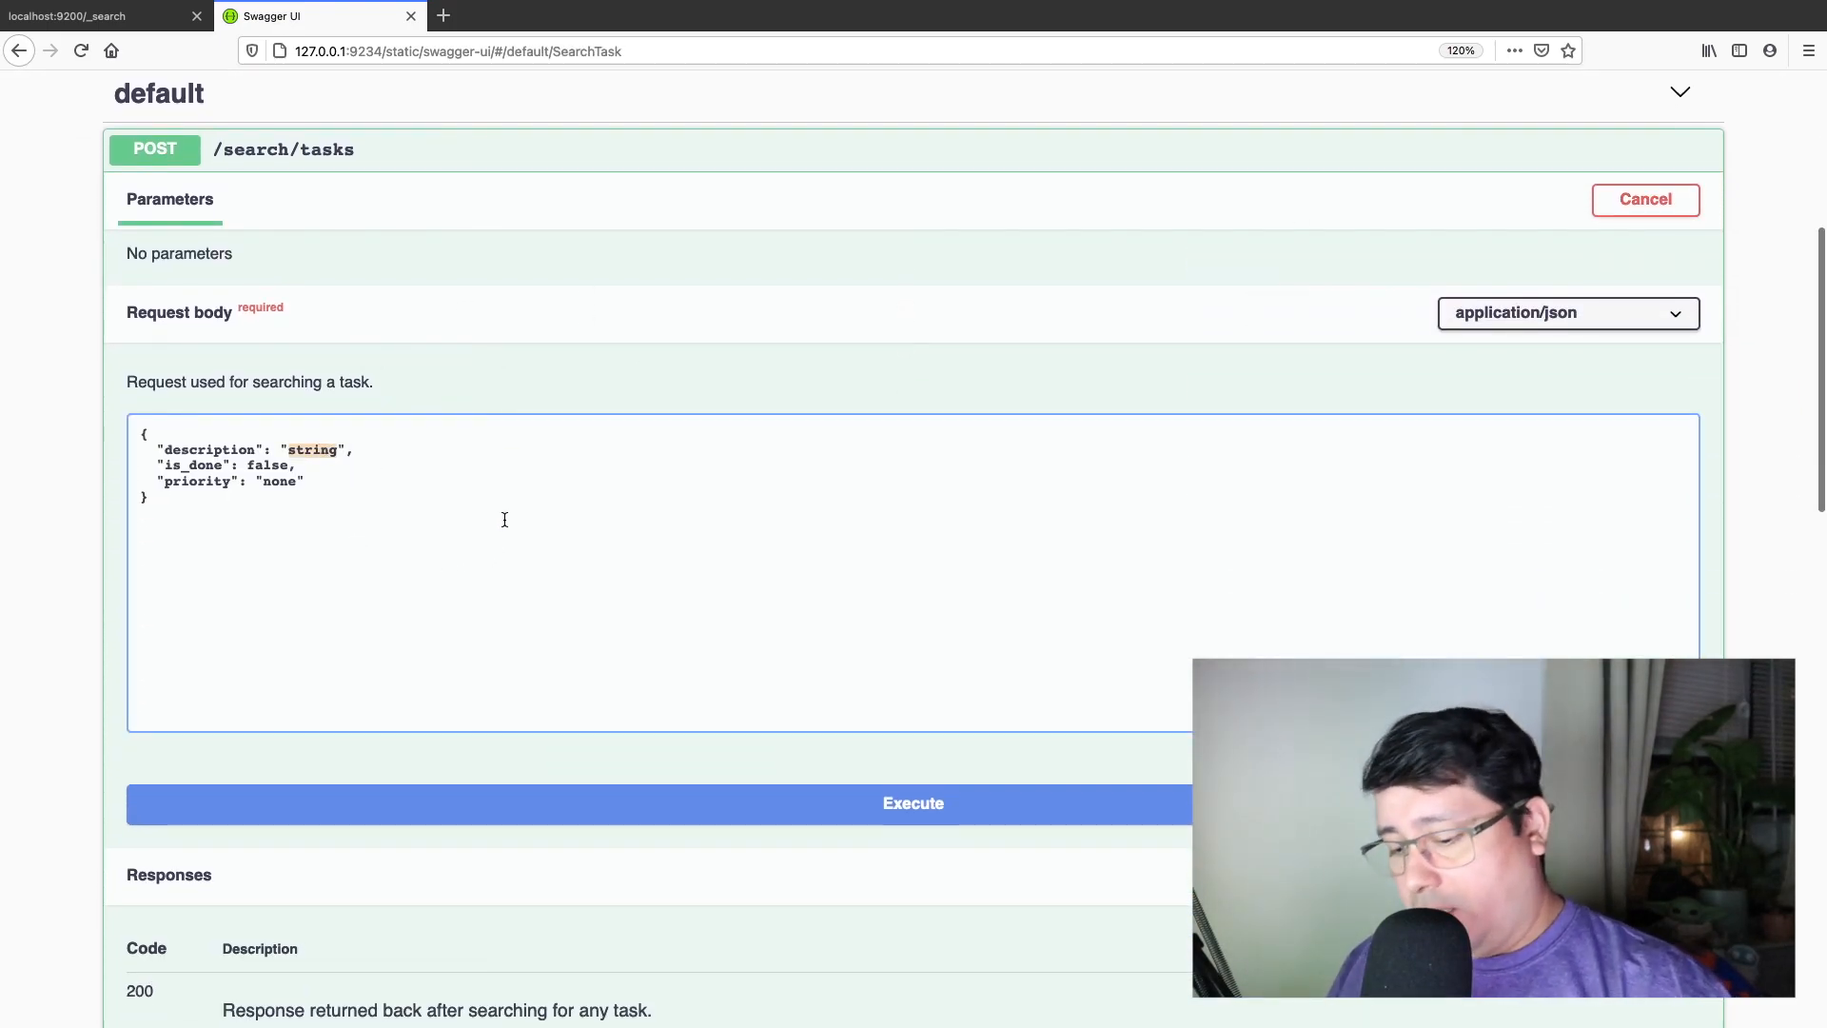
type("new")
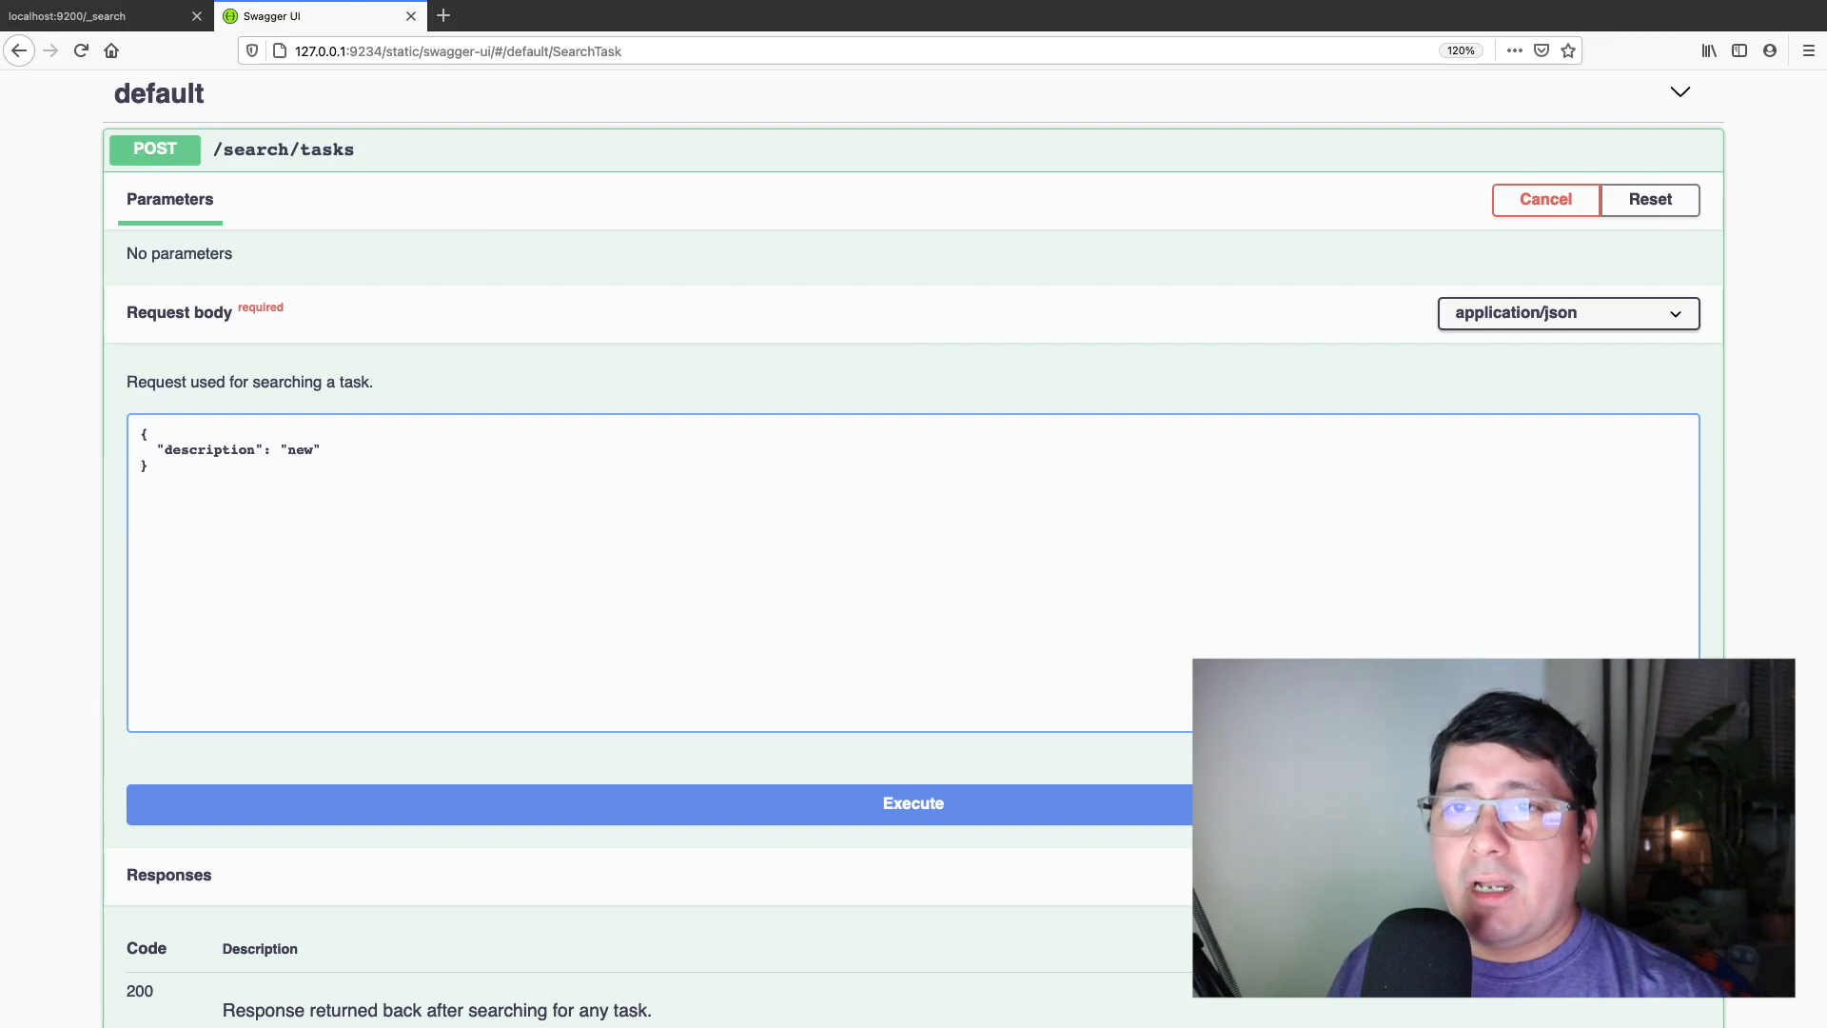
left_click(912, 803)
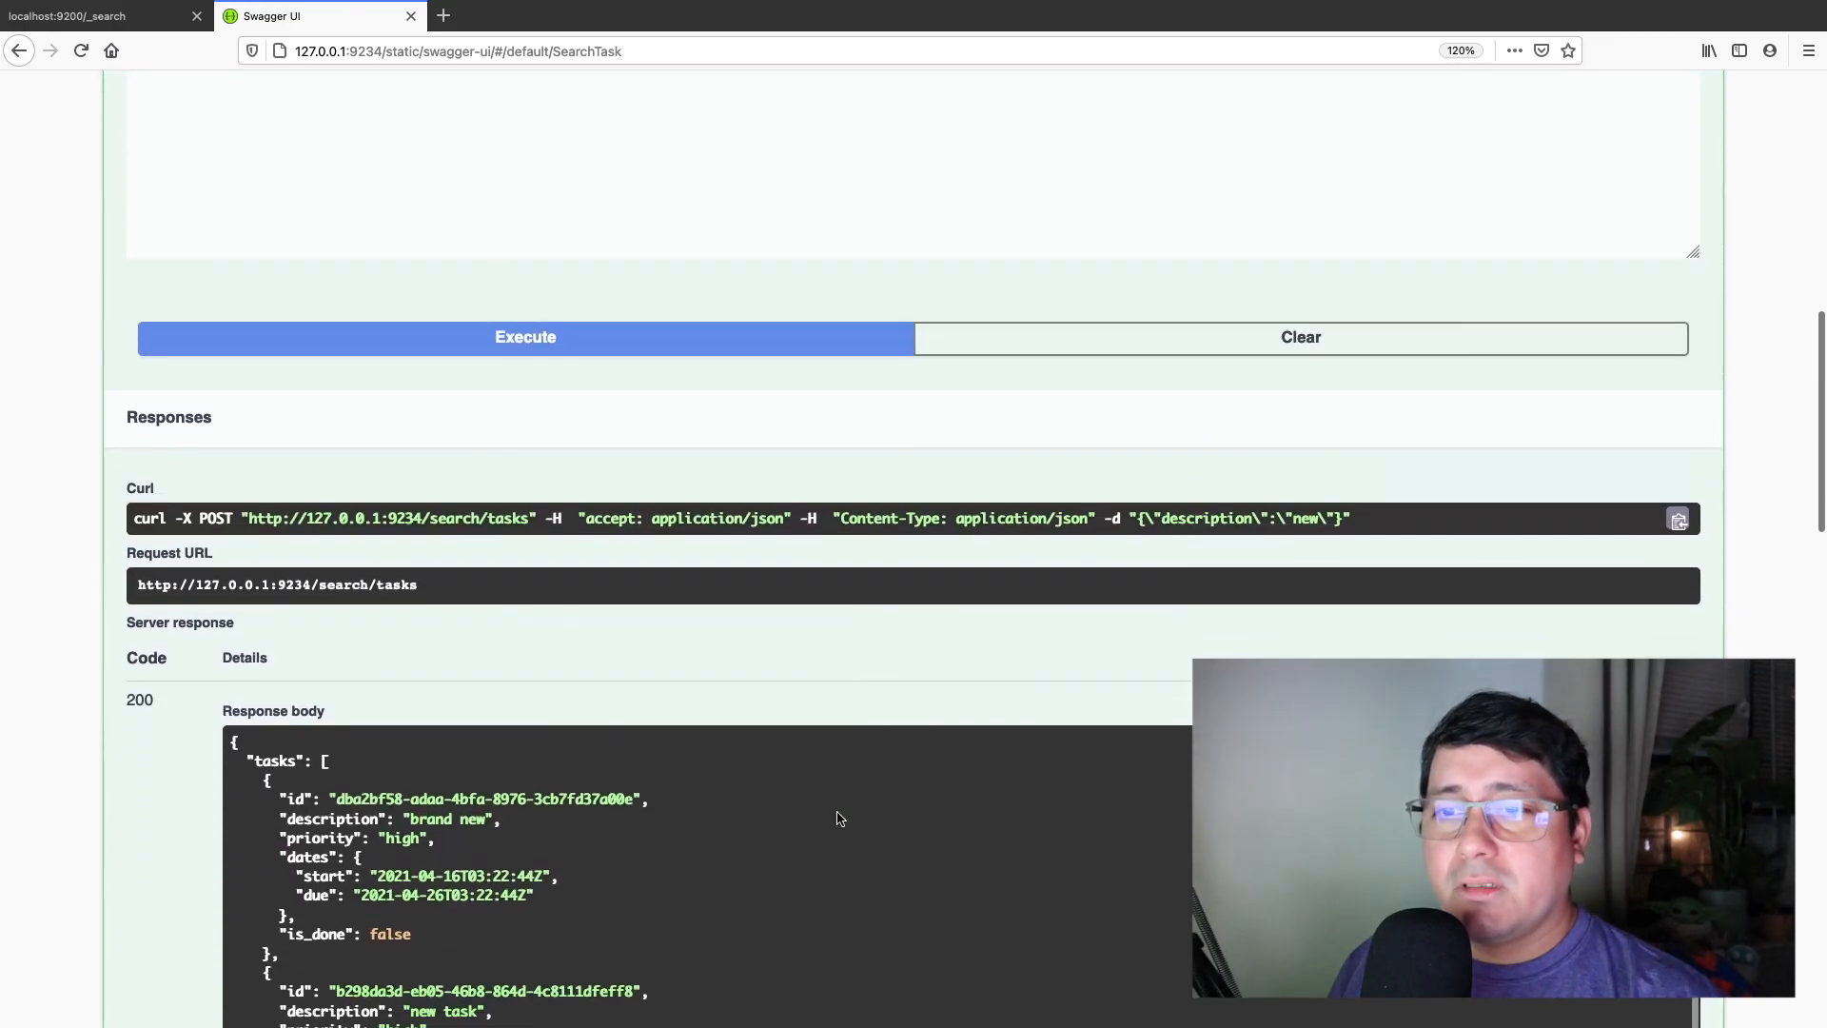
scroll("down", 3)
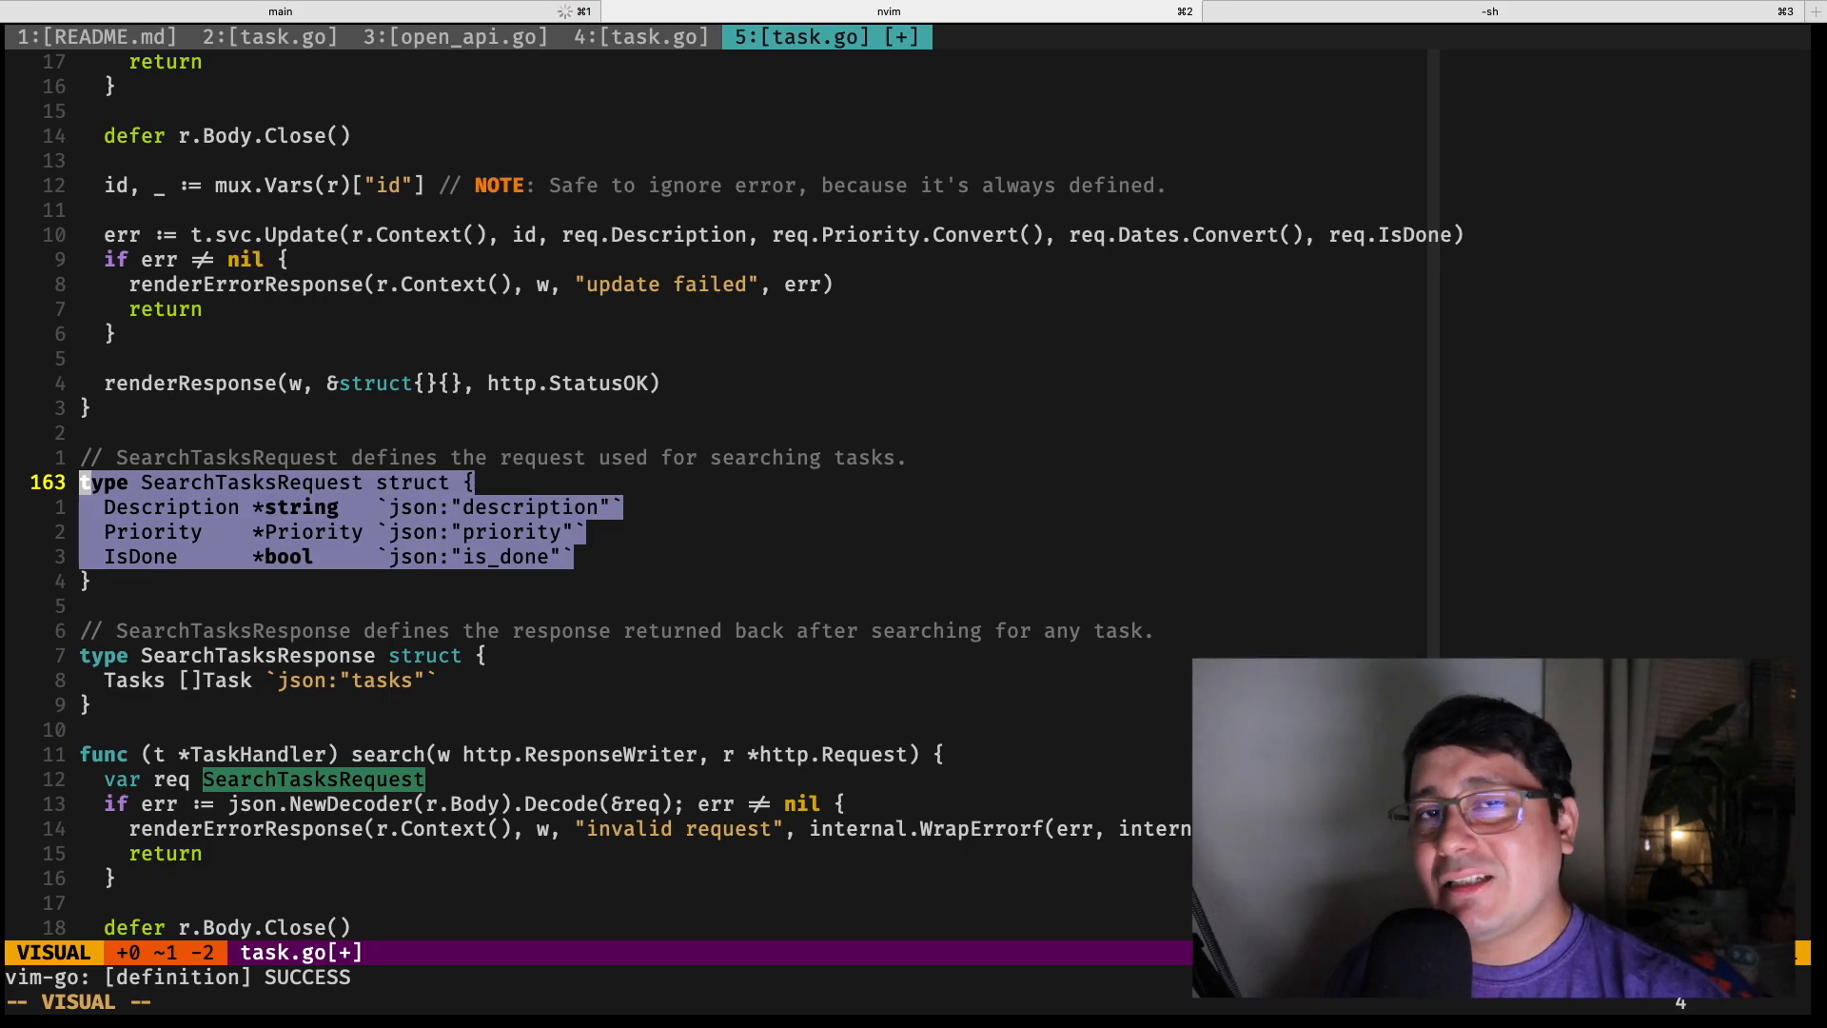
- Leave visual mode and close the extra task.go view in Neovim
key("Escape")
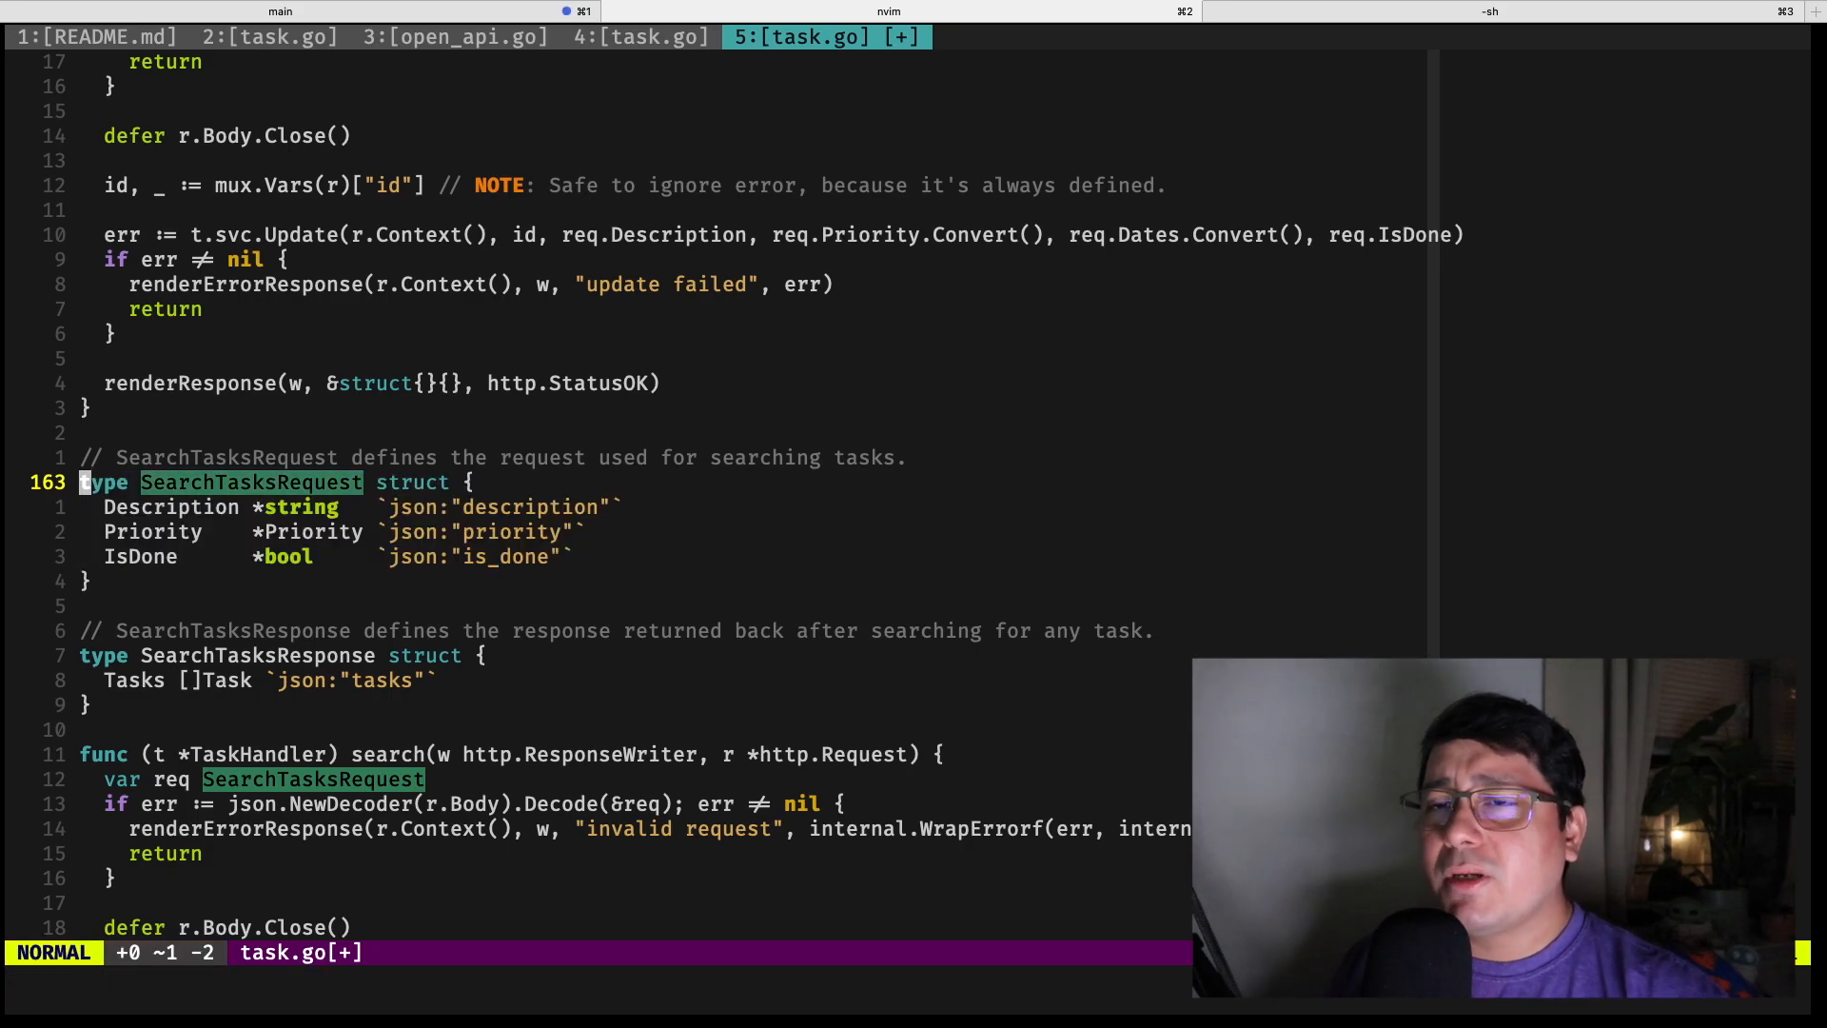
left_click(639, 36)
type(":q")
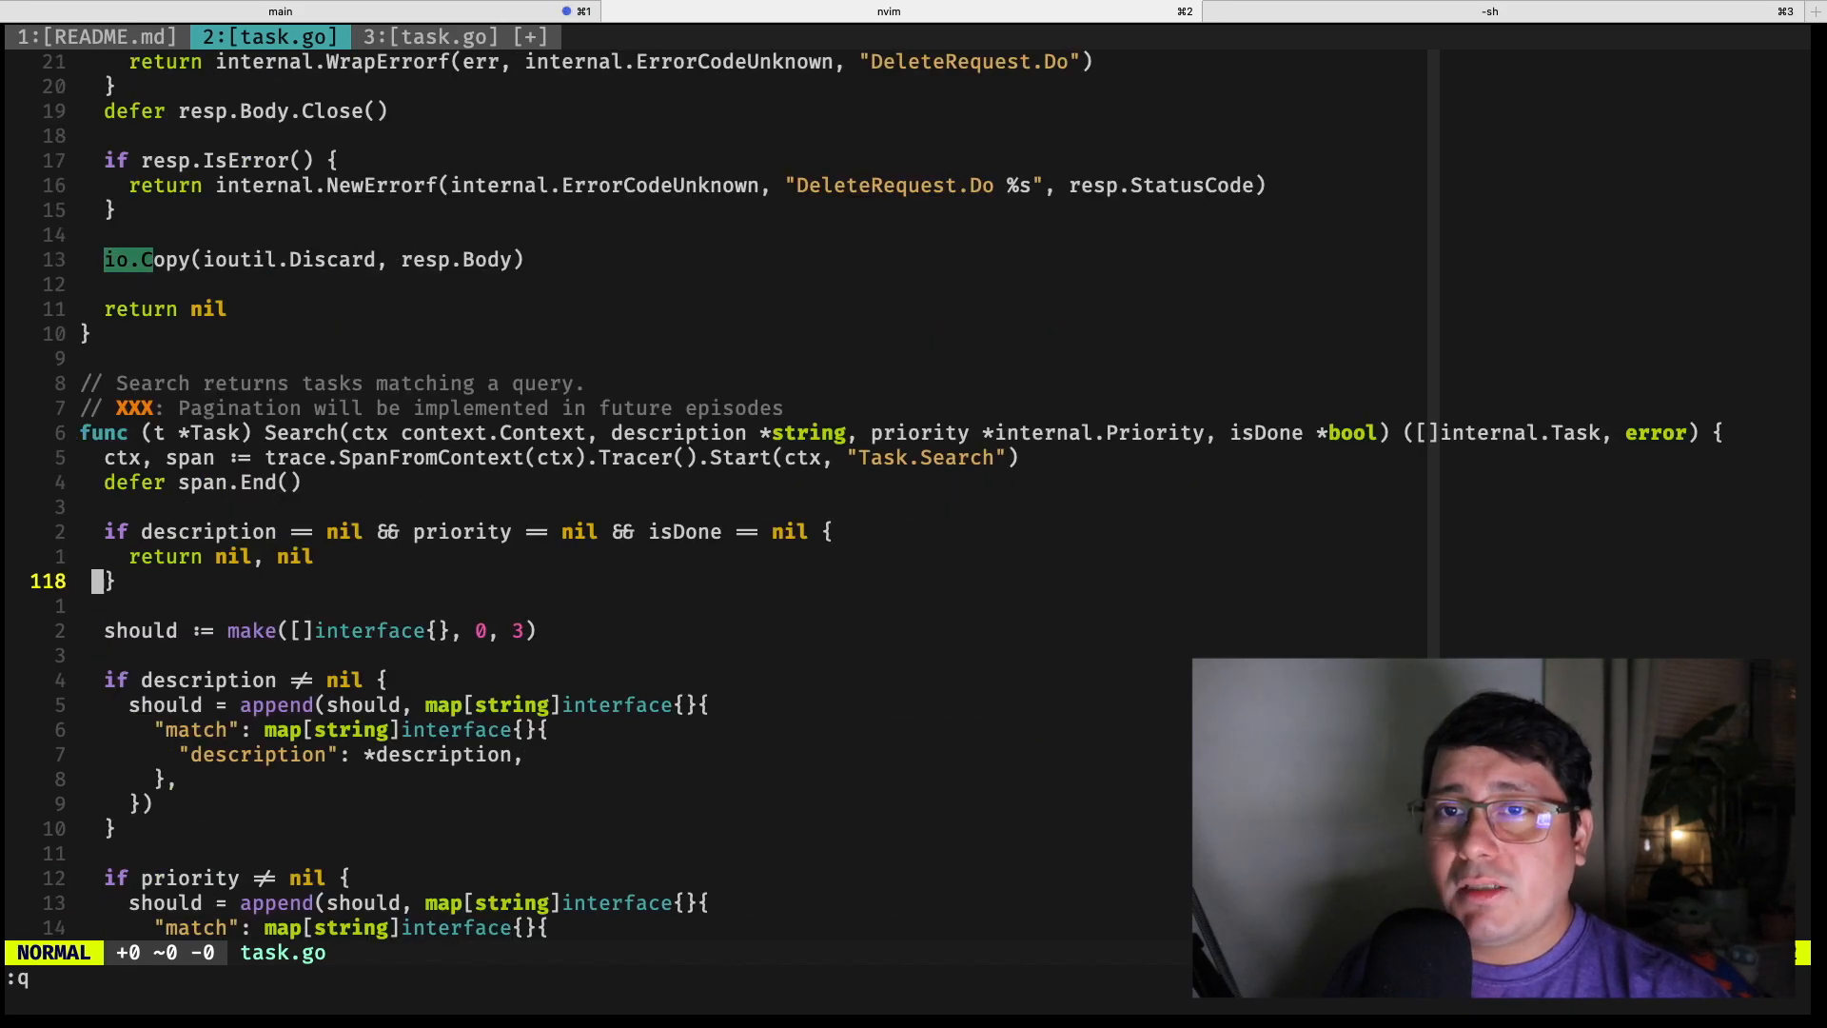
key("V")
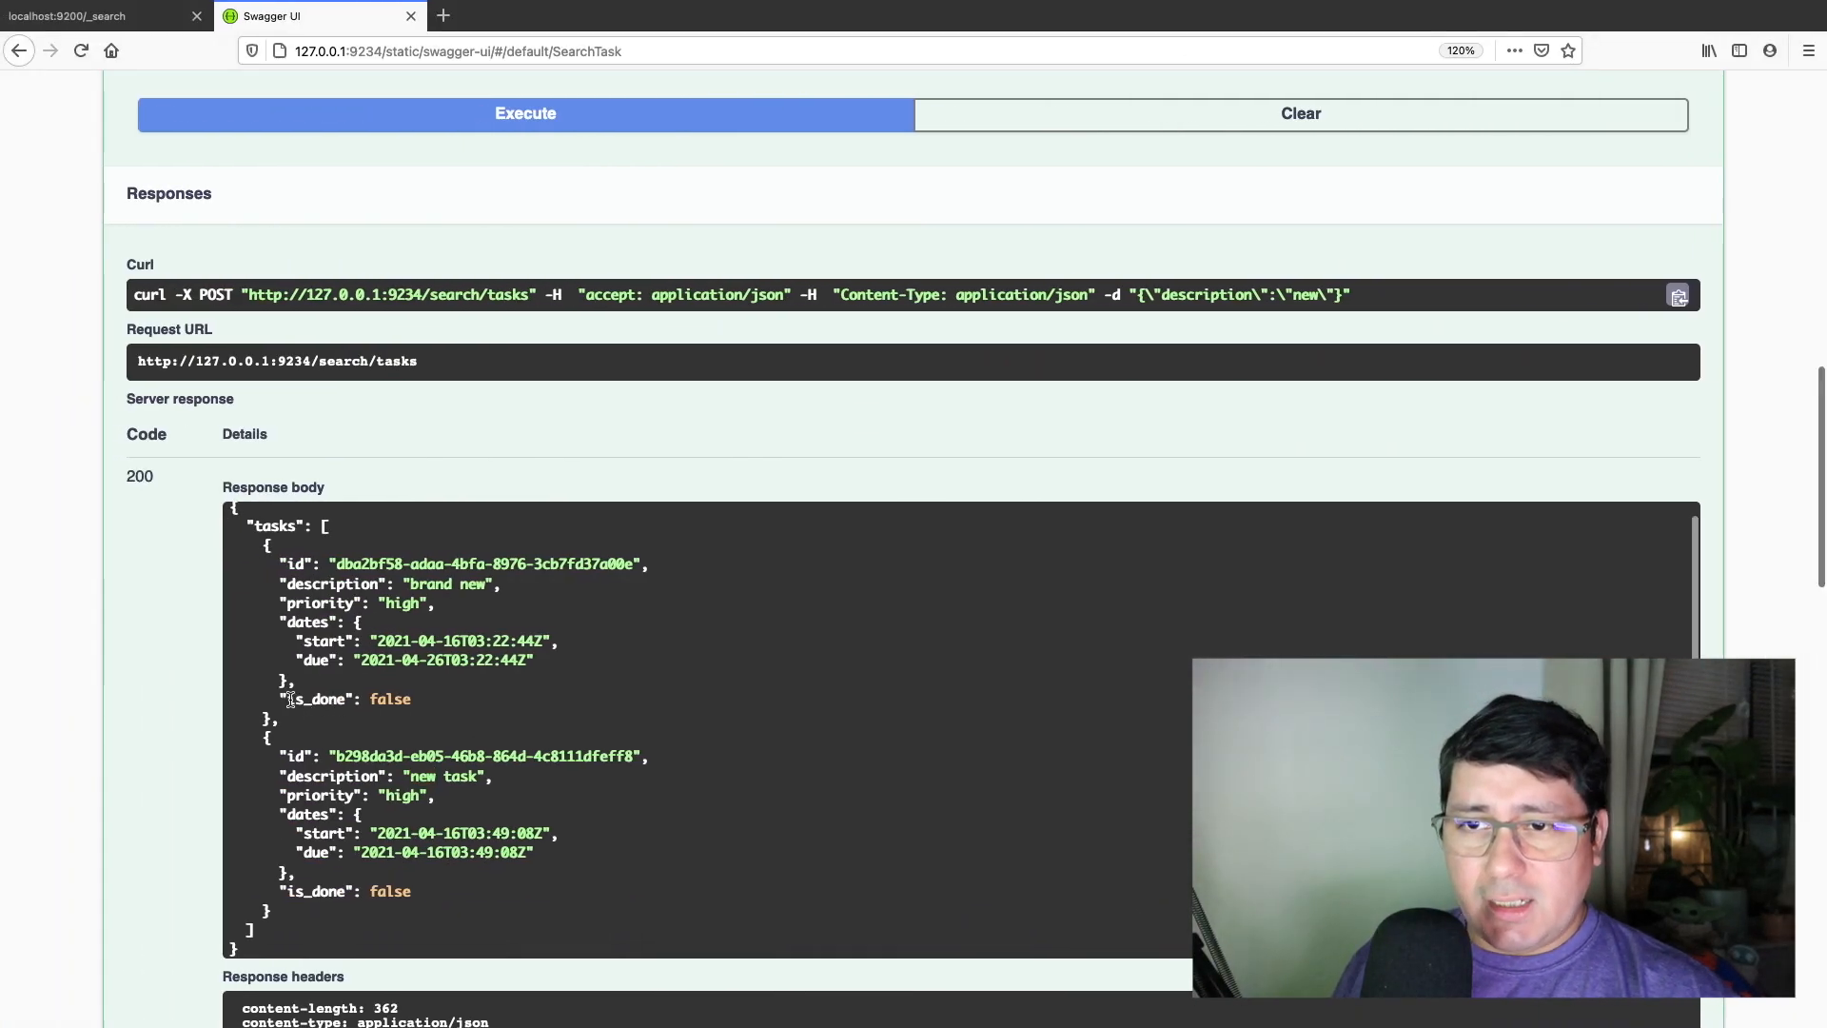
- Rerun the task search filtered by is_done false instead of description
double_click(321, 892)
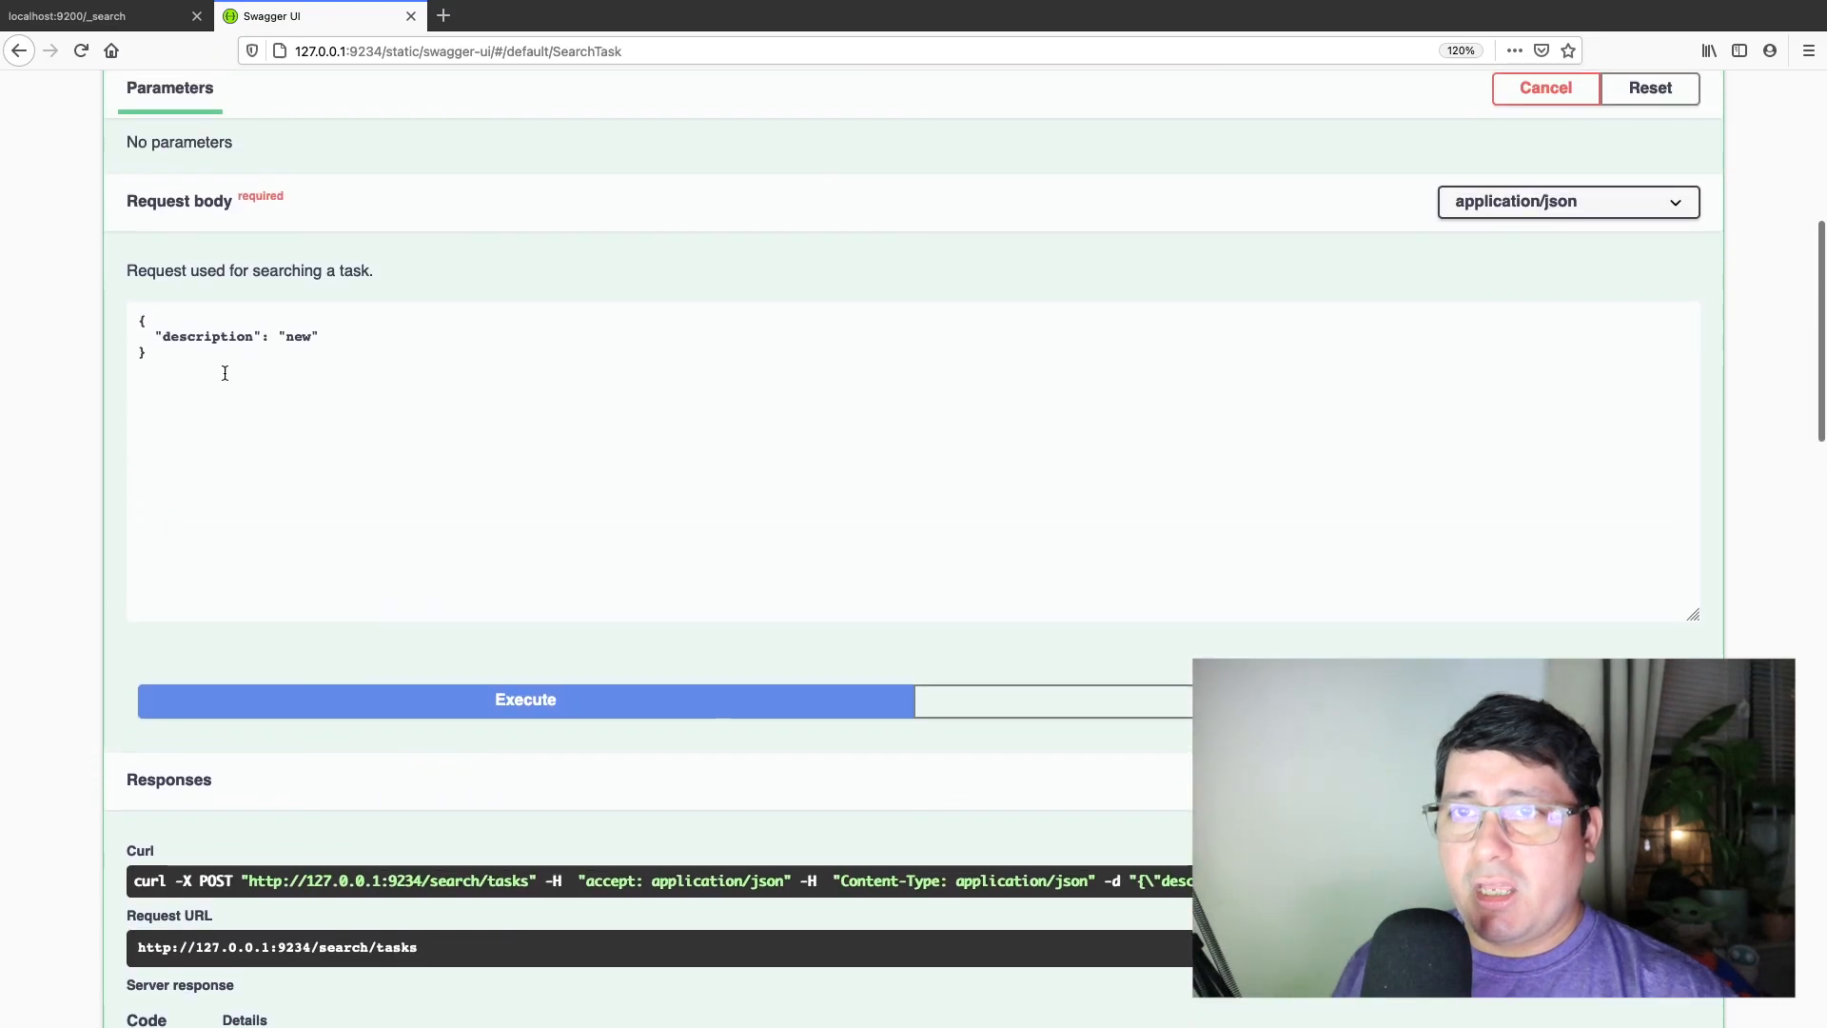
type("is_dione")
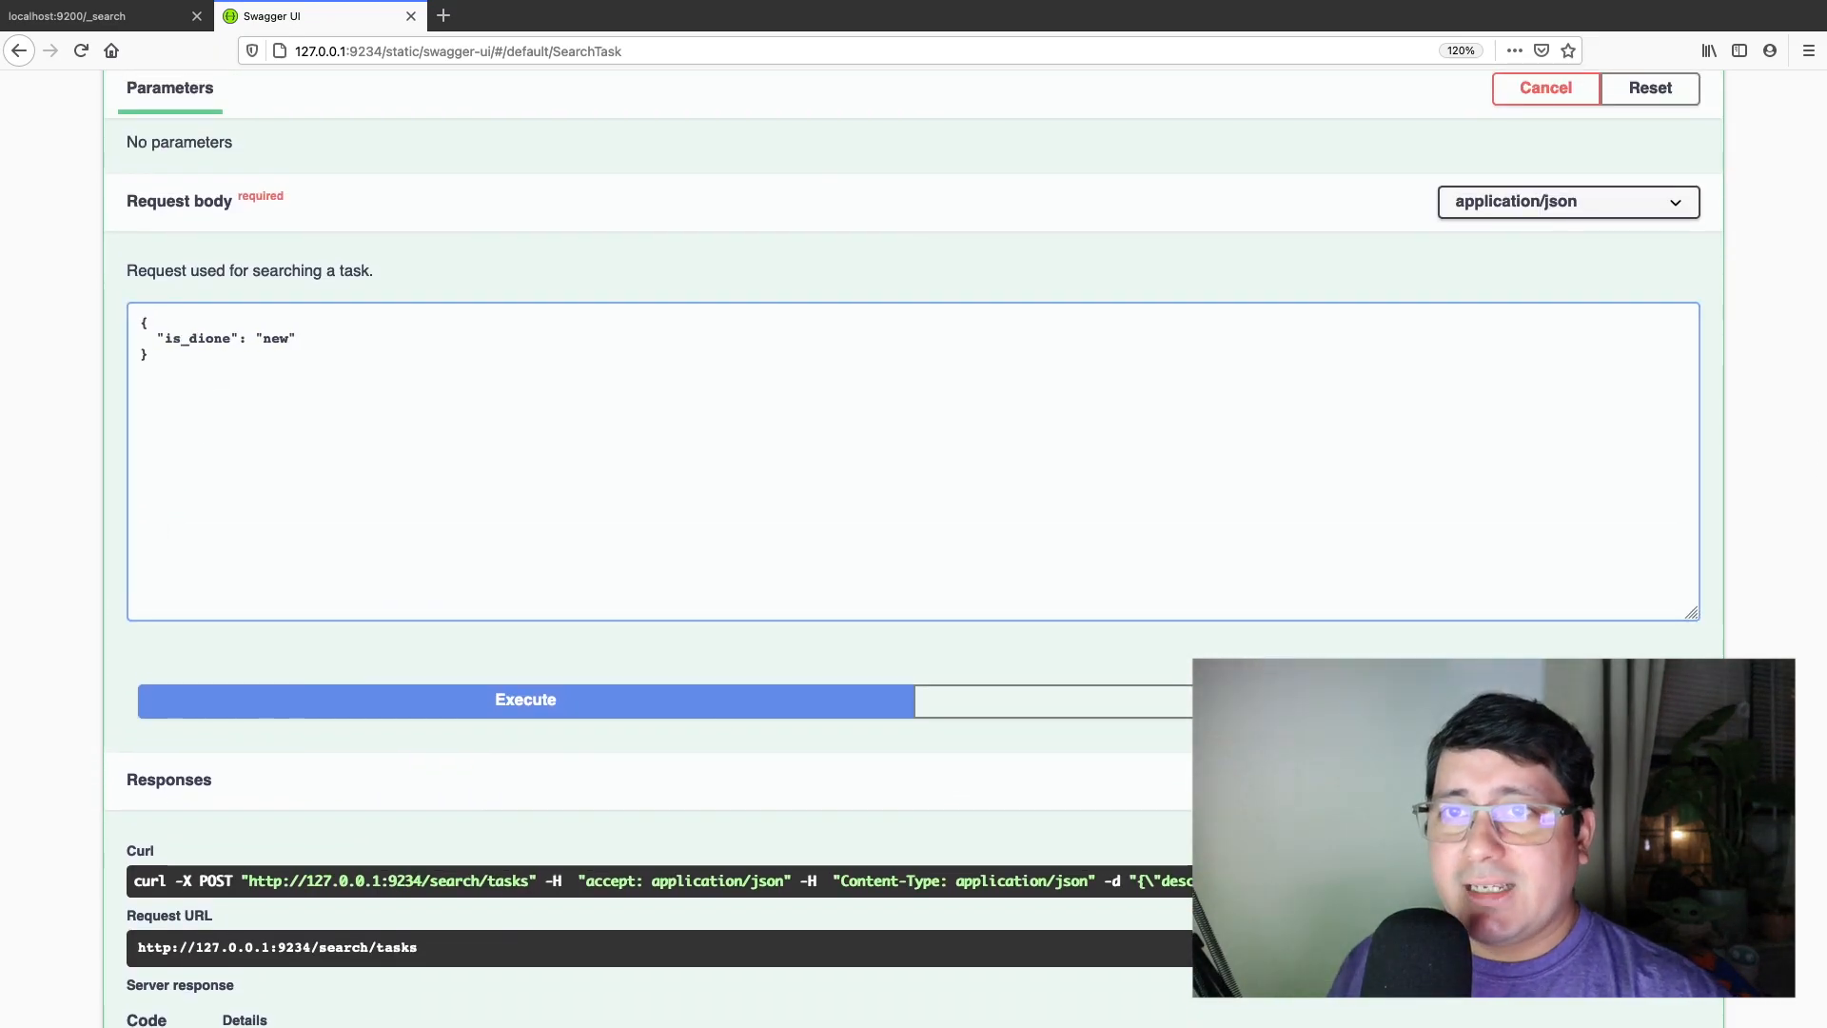
type("is_done")
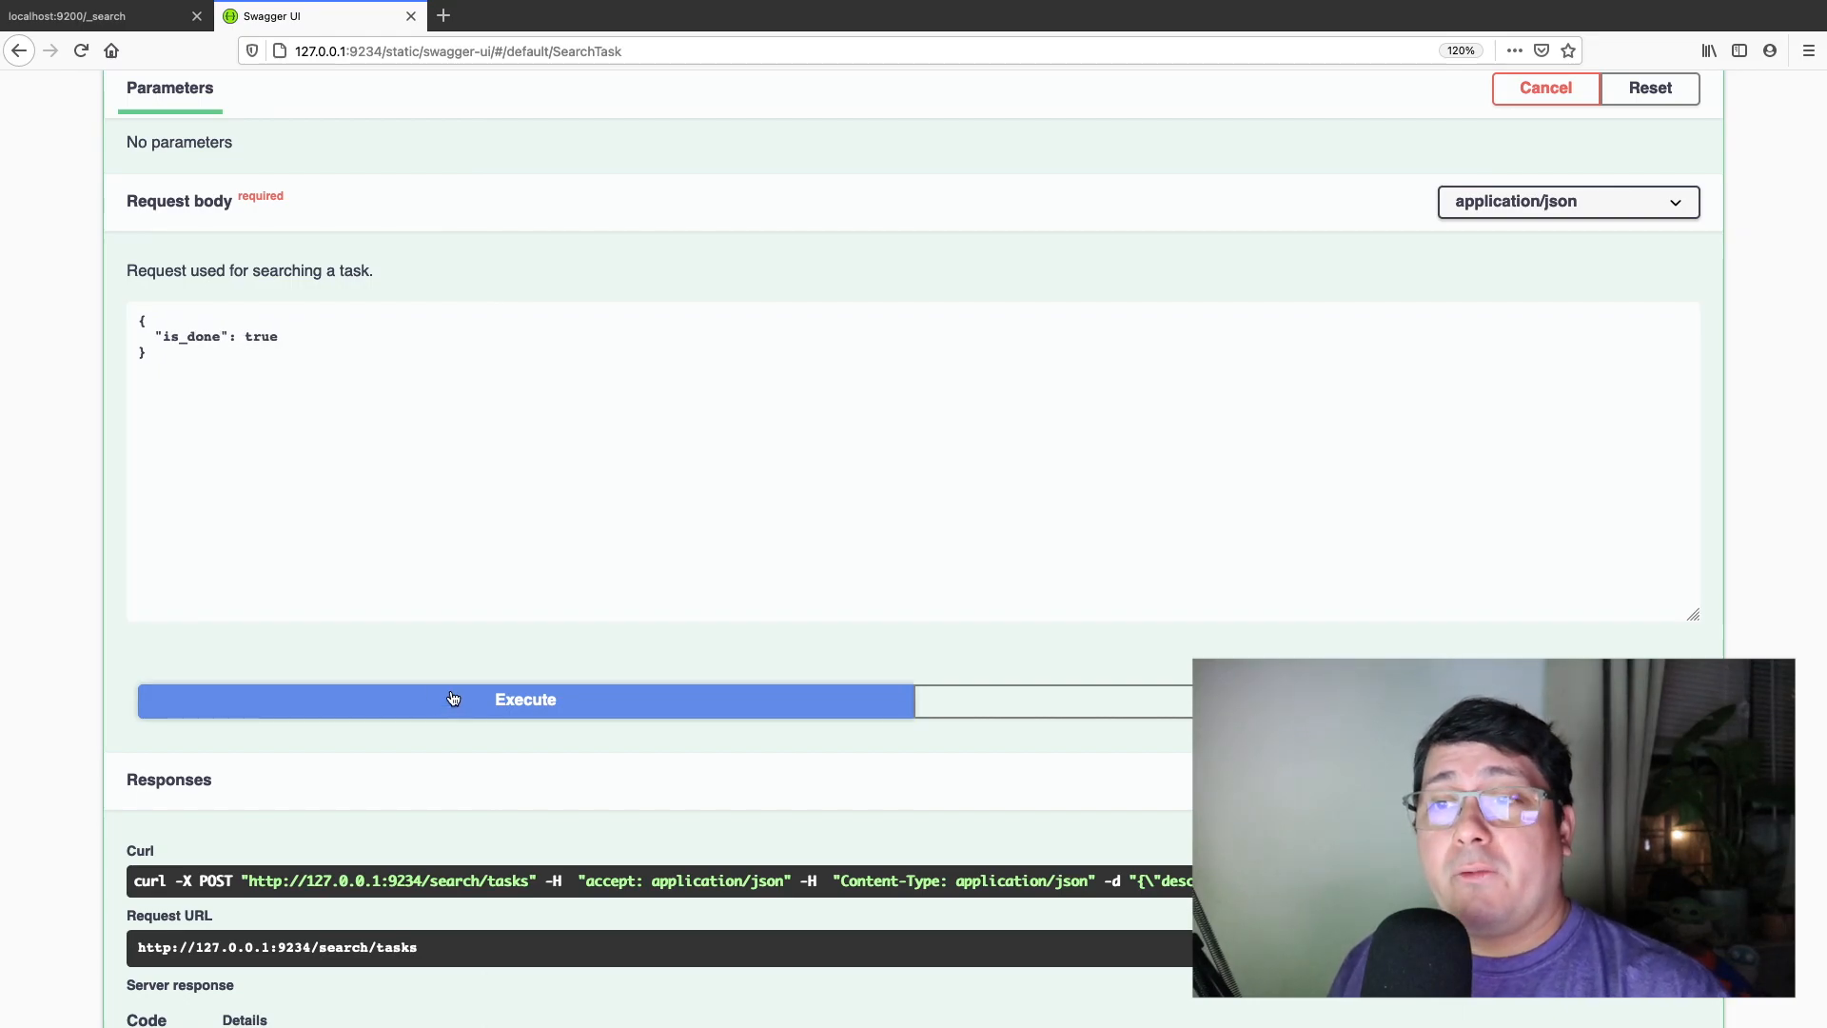
left_click(524, 698)
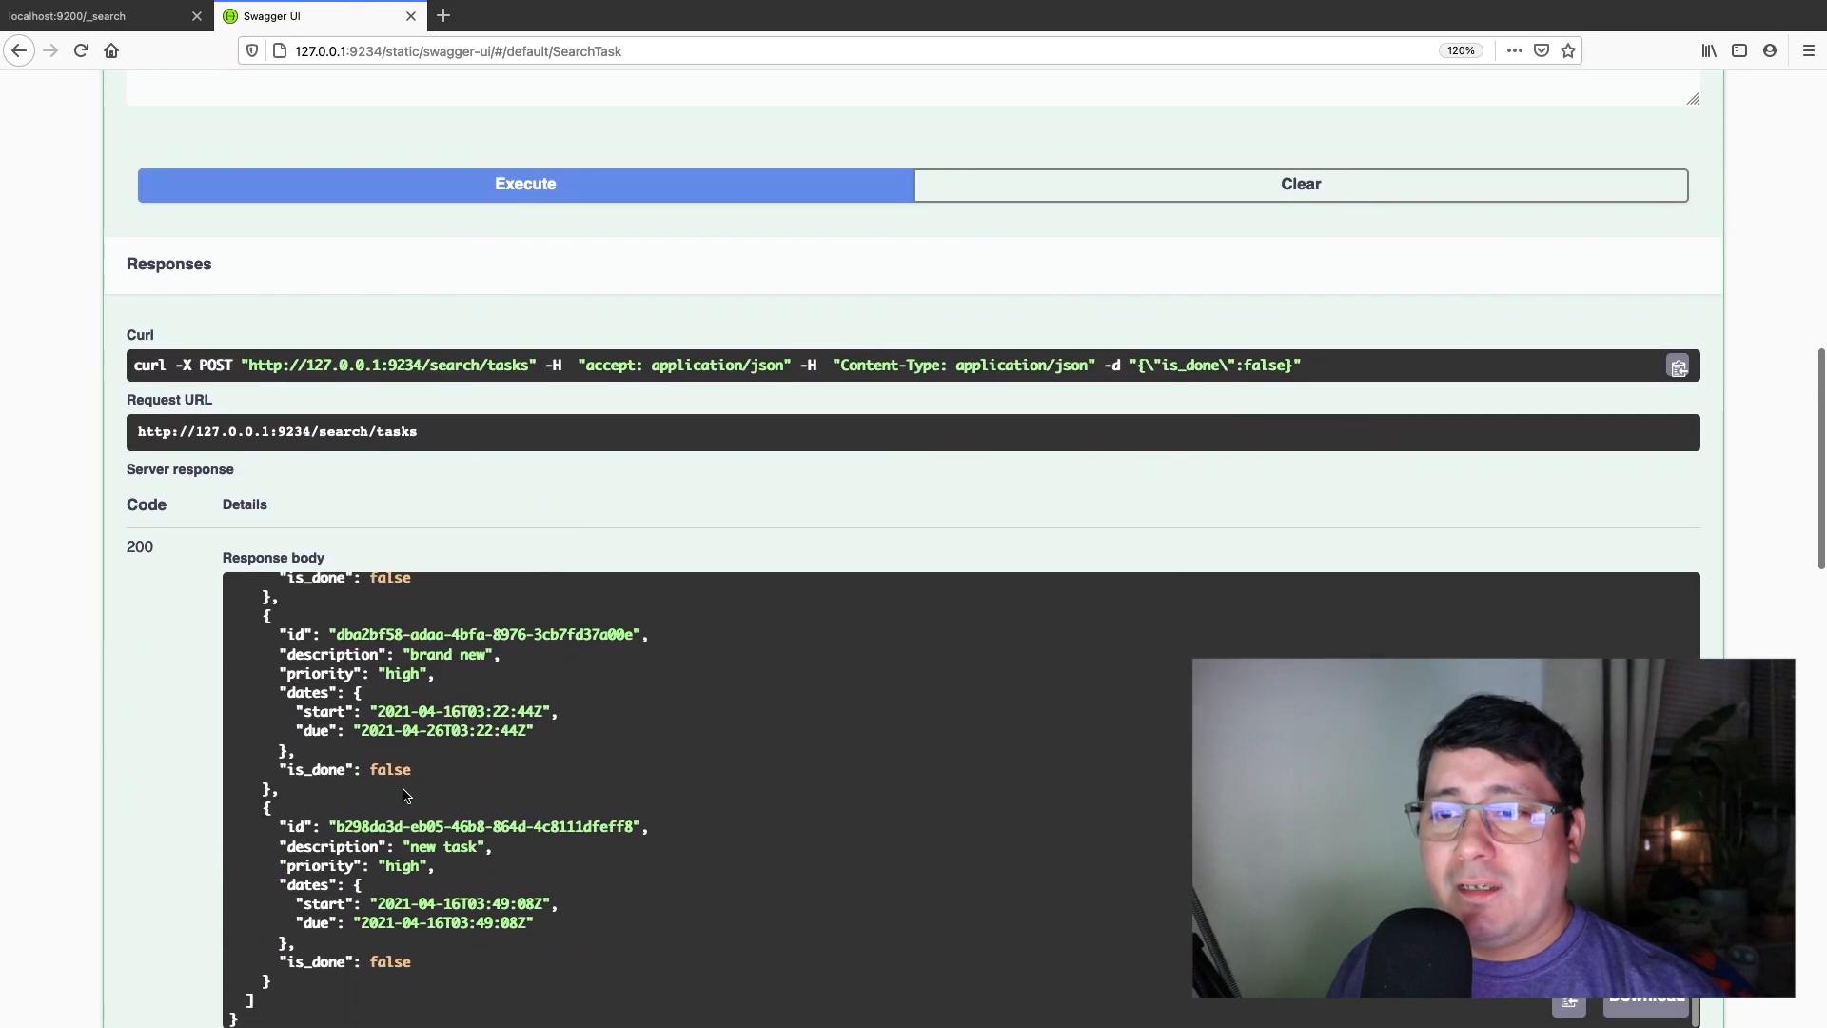
scroll("down", 3)
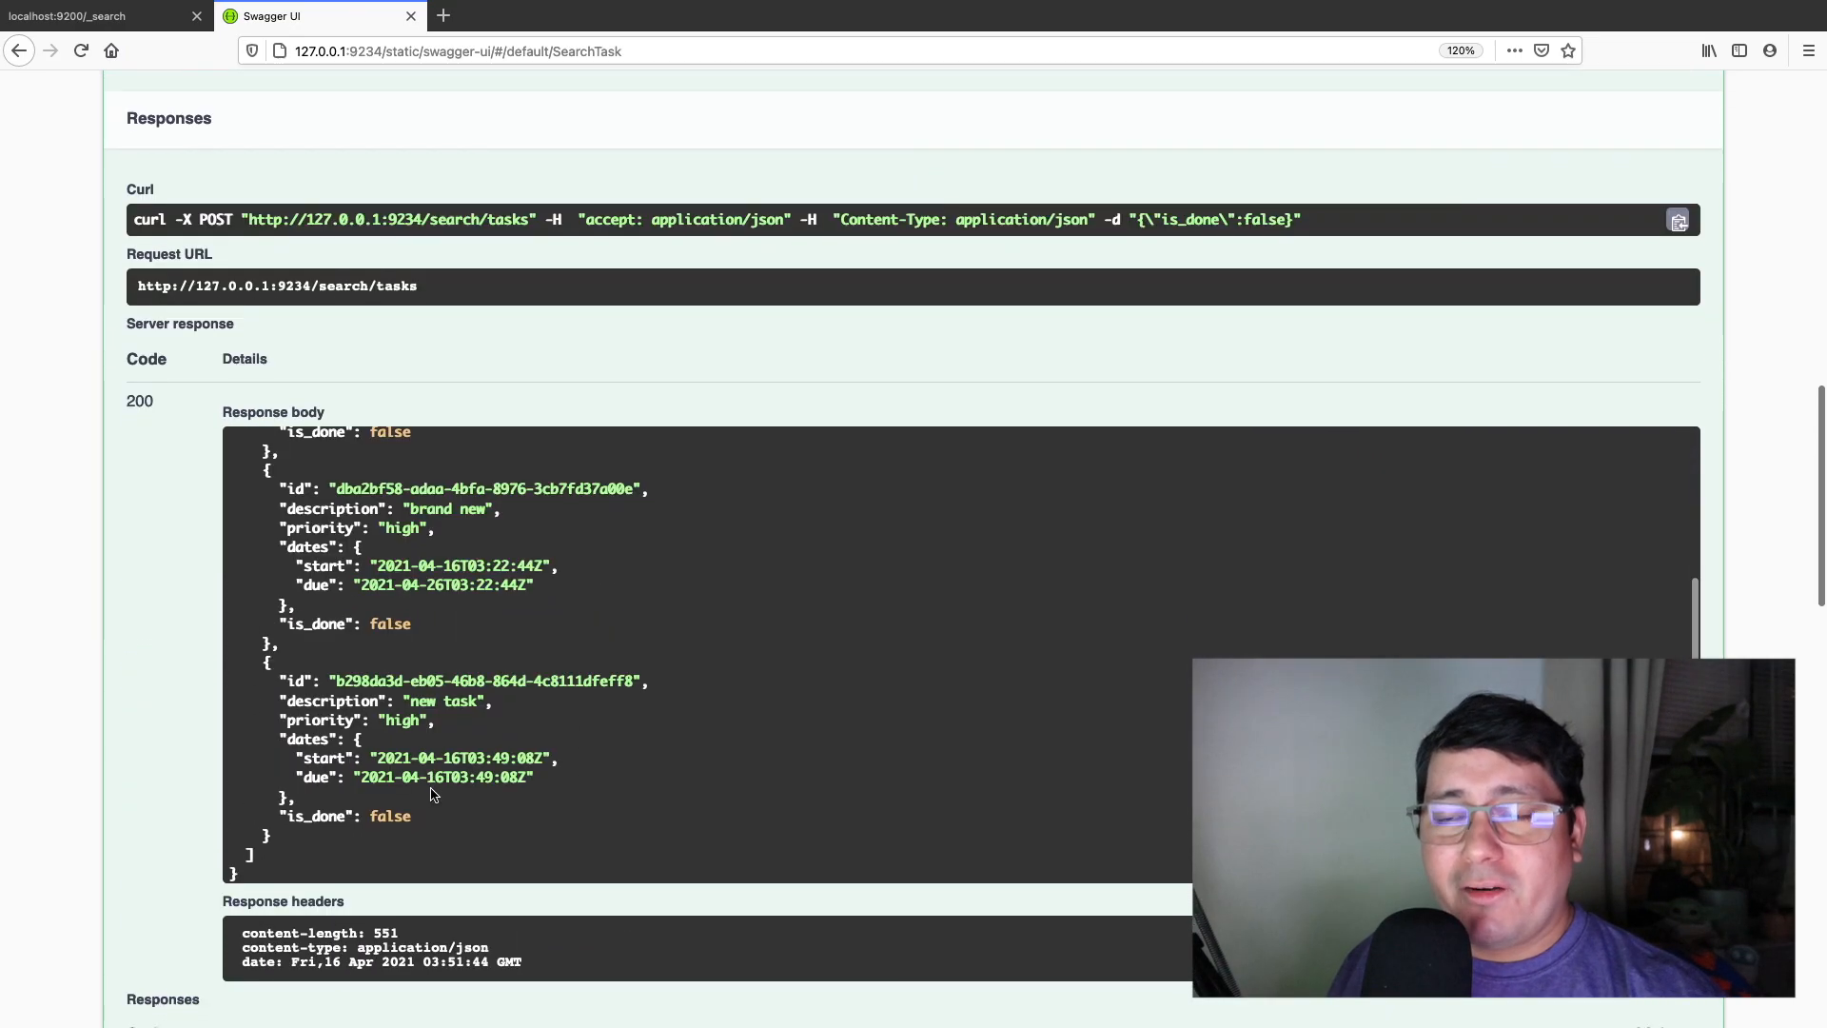